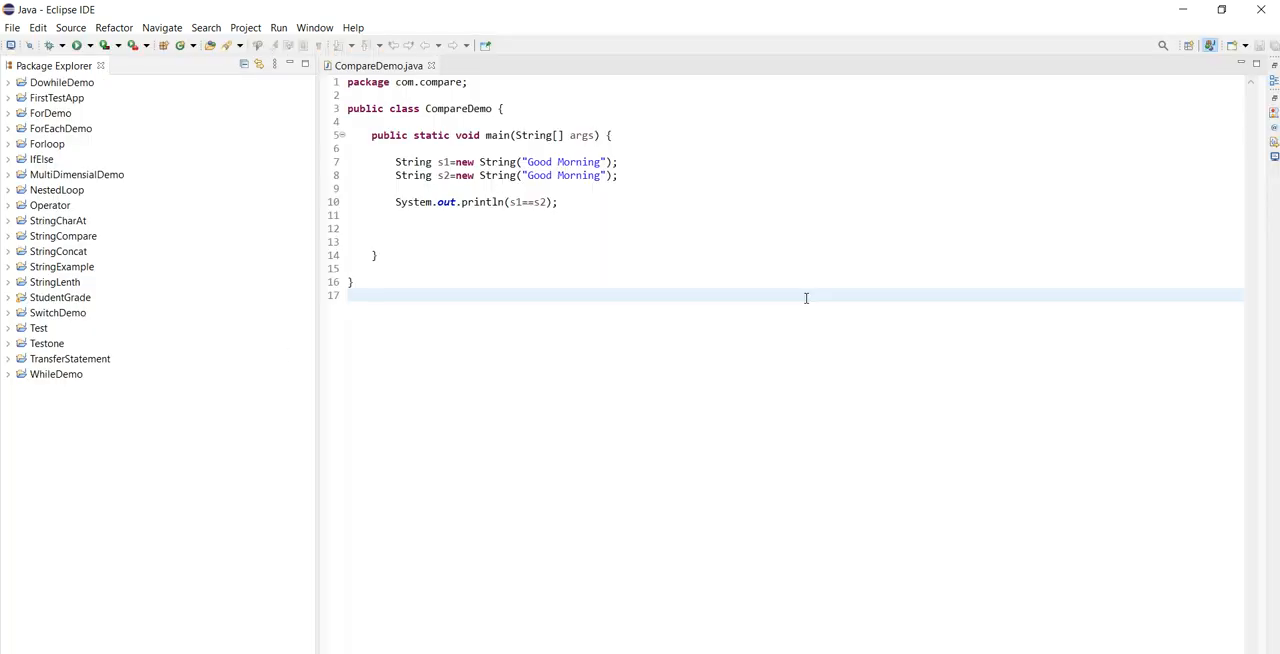
mouse_move(431, 65)
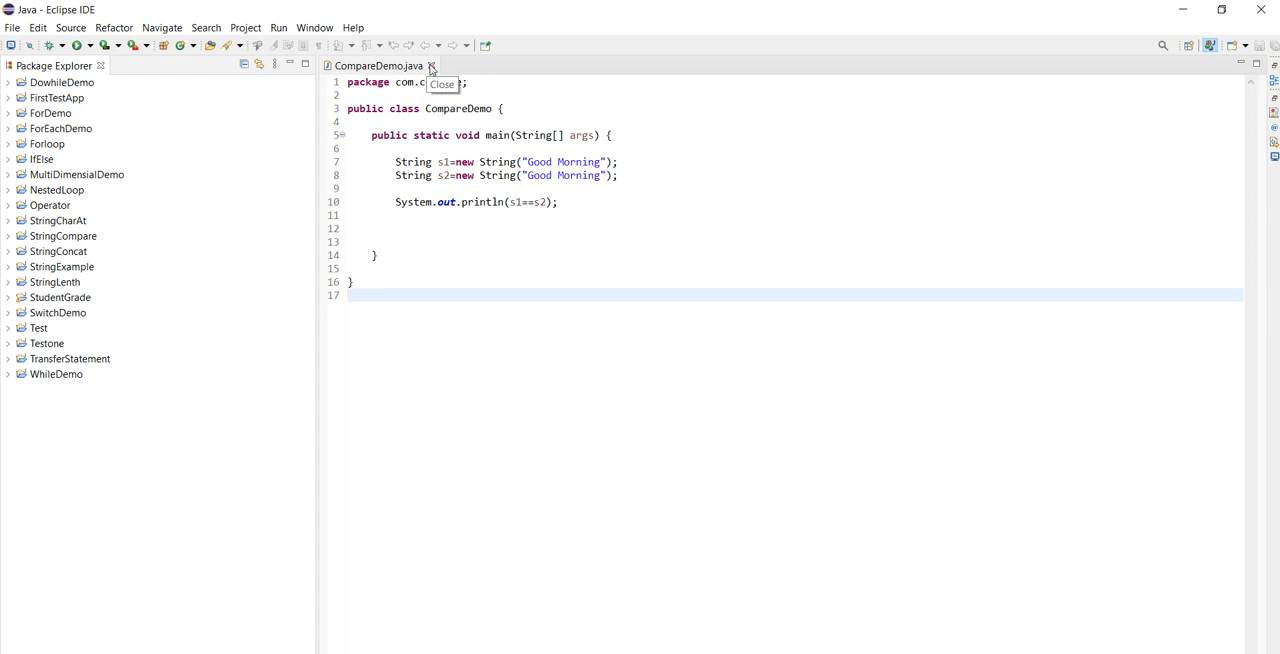
mouse_move(405, 83)
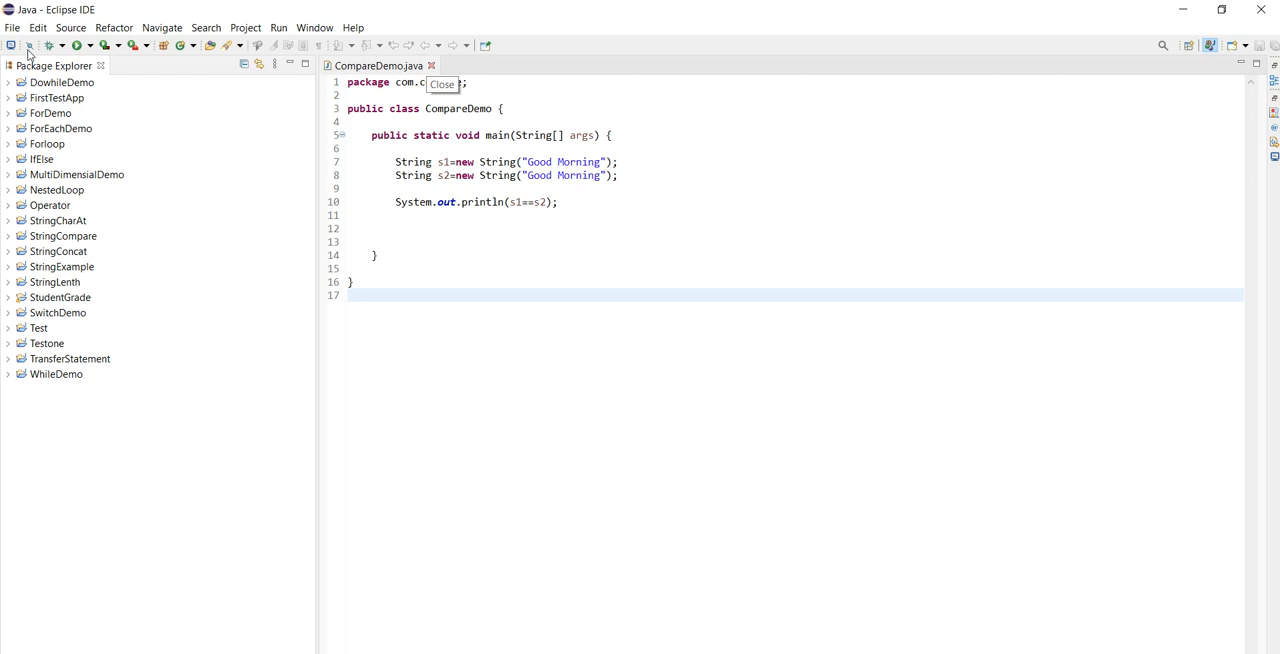
mouse_move(11, 33)
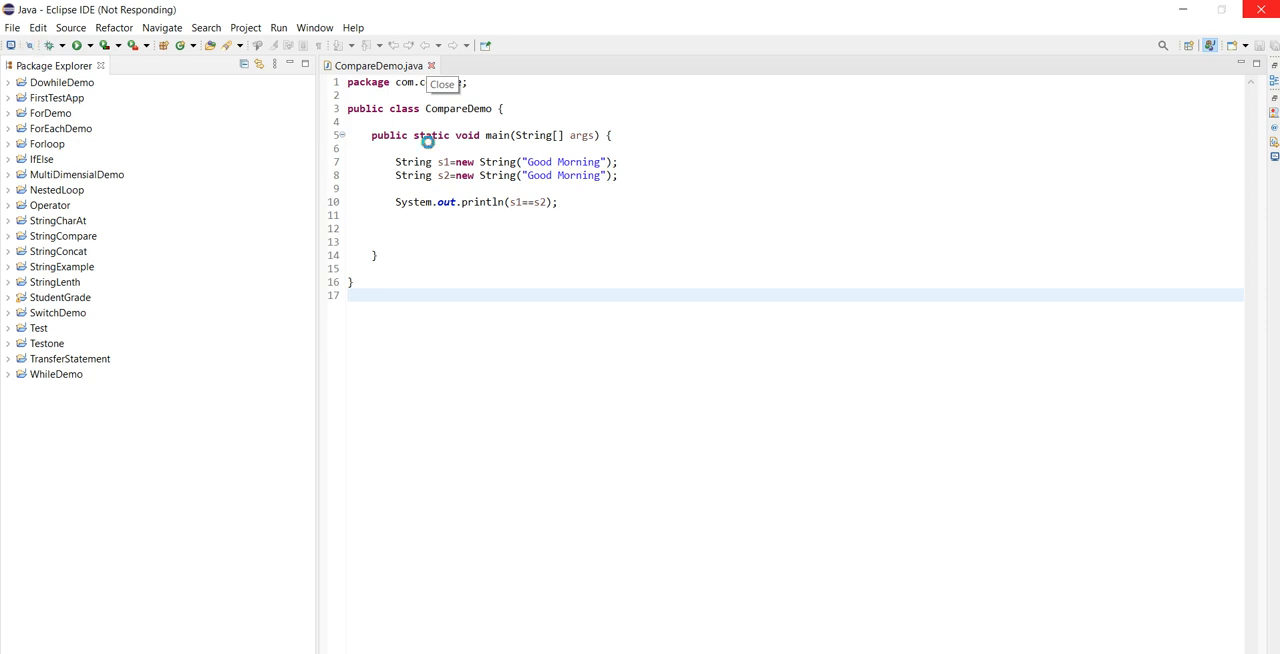
mouse_move(733, 254)
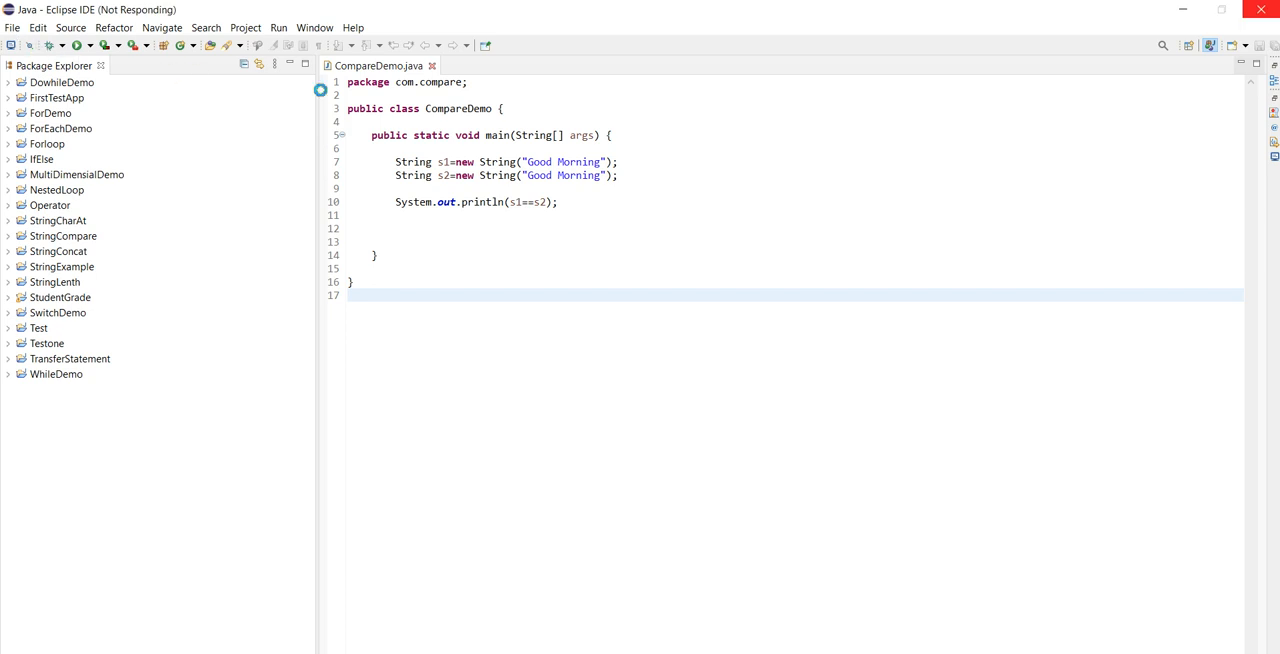
- Close CompareDemo.java and start a new Java project from the File menu
click(12, 27)
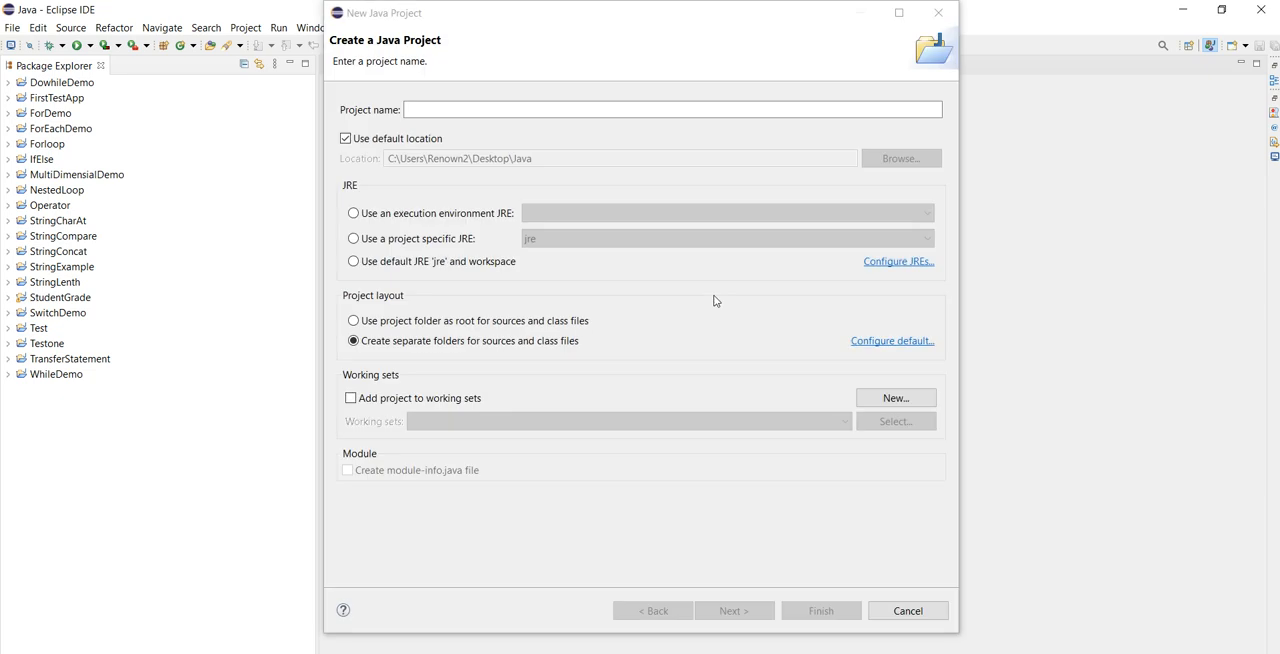
- Name the new Java project CompareString, finish, and decline creating module-info.java
click(353, 213)
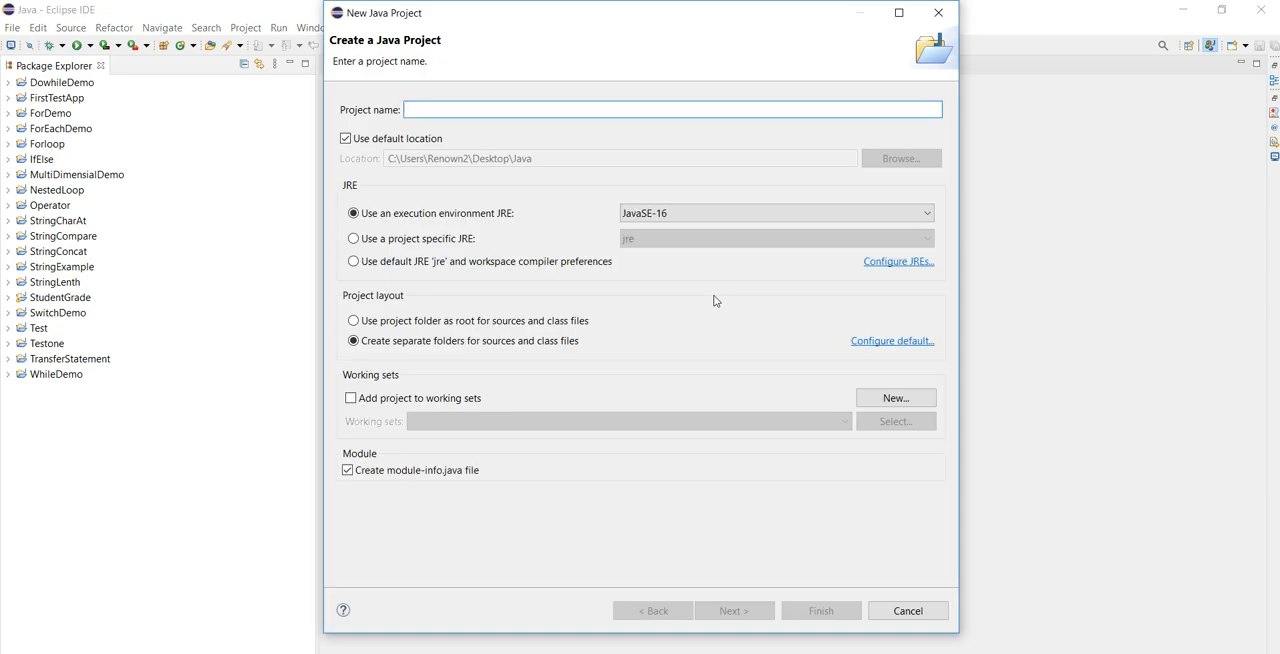
text(CompareStr)
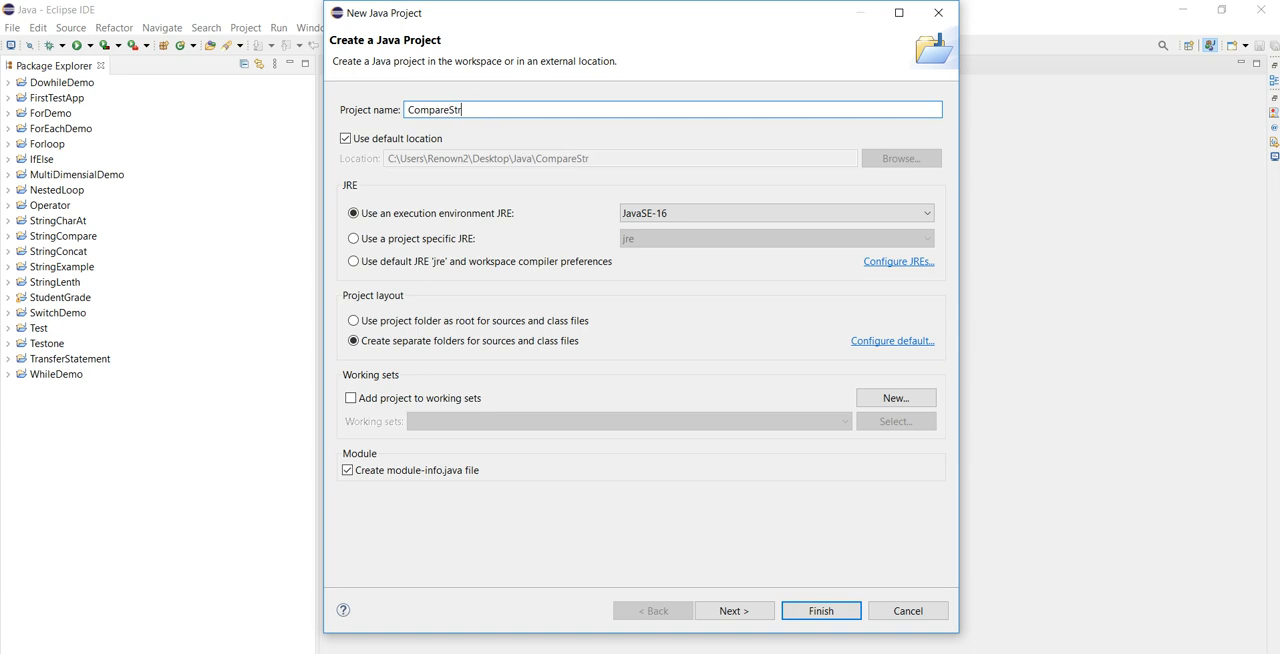
text(ing)
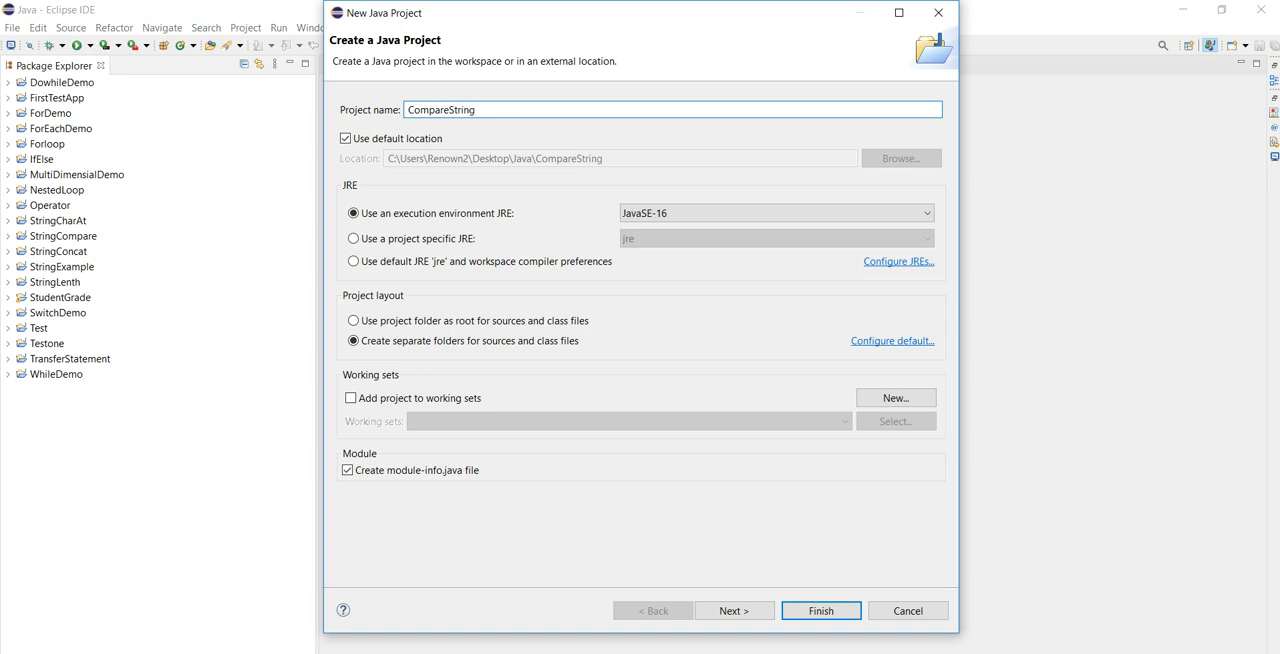
click(820, 610)
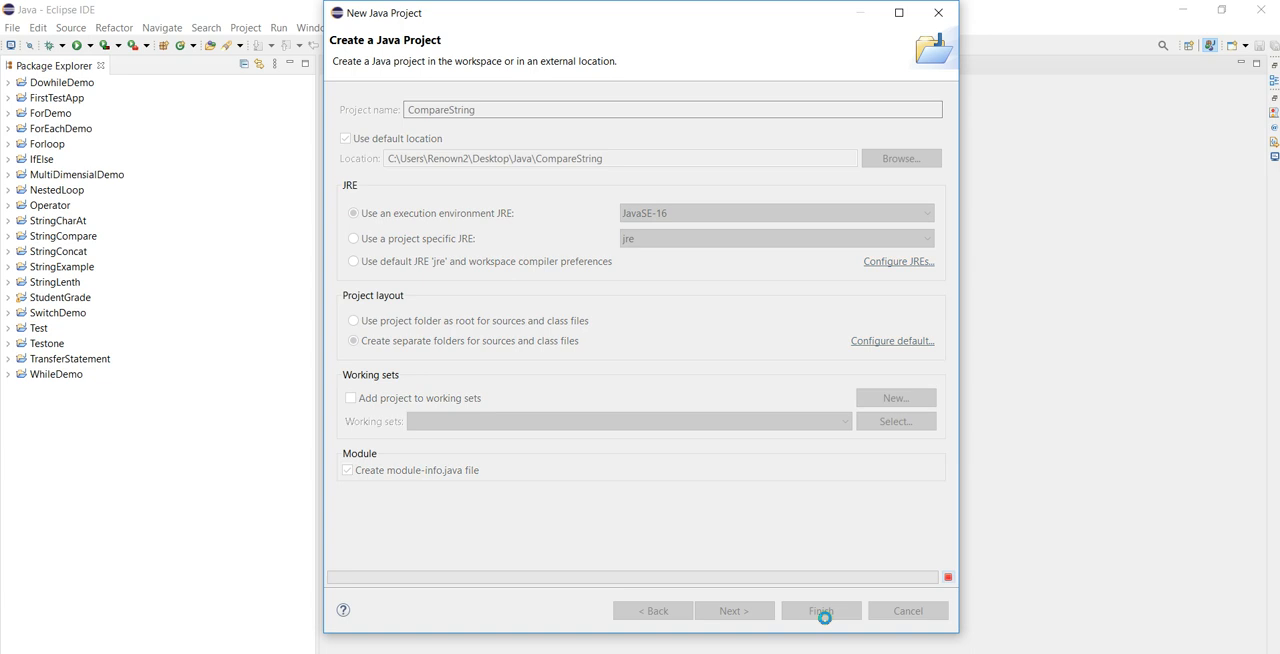
click(821, 610)
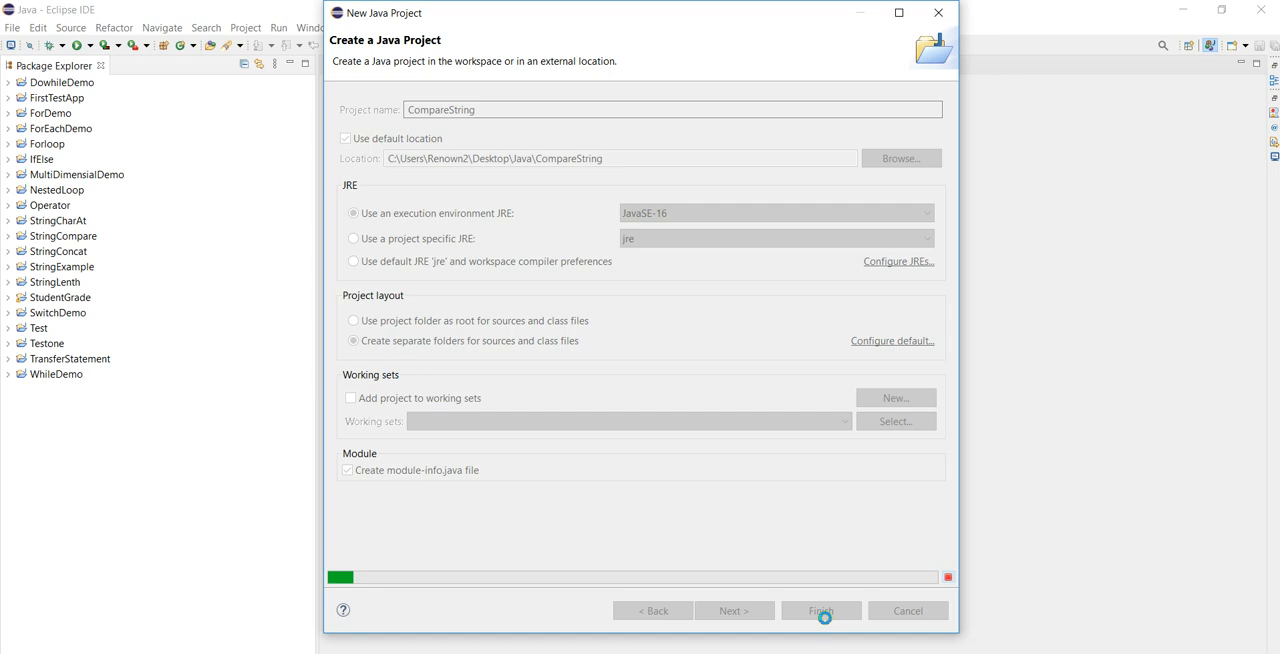
click(820, 611)
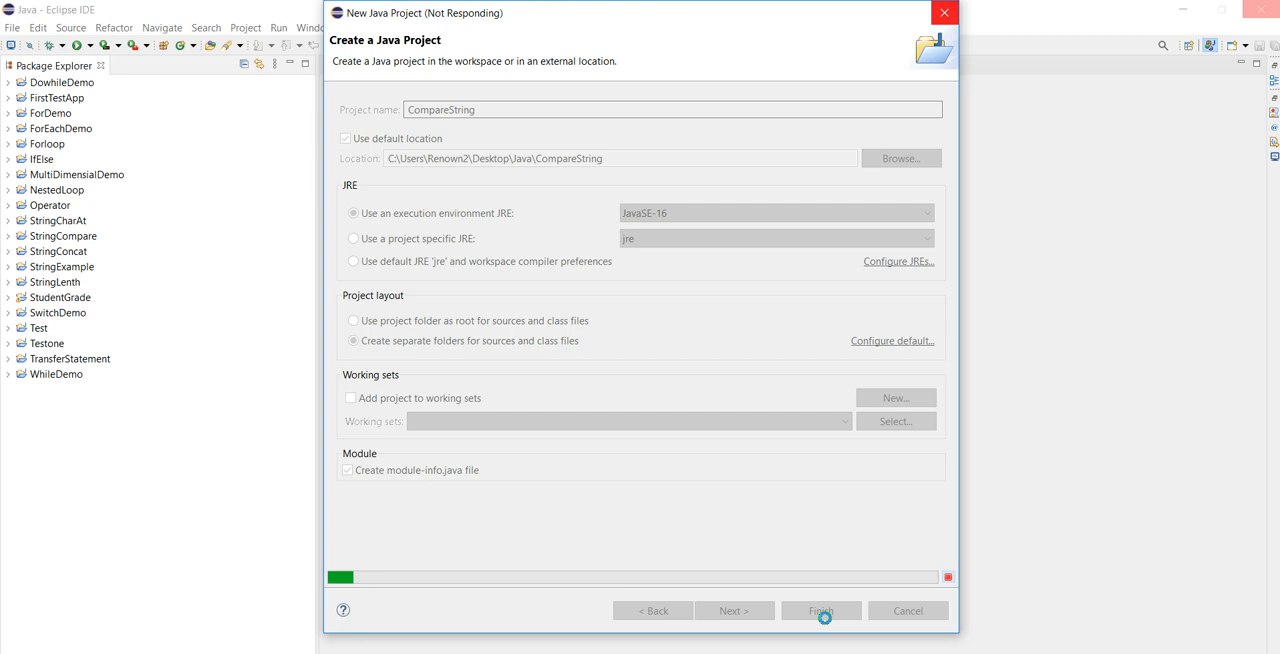
click(821, 610)
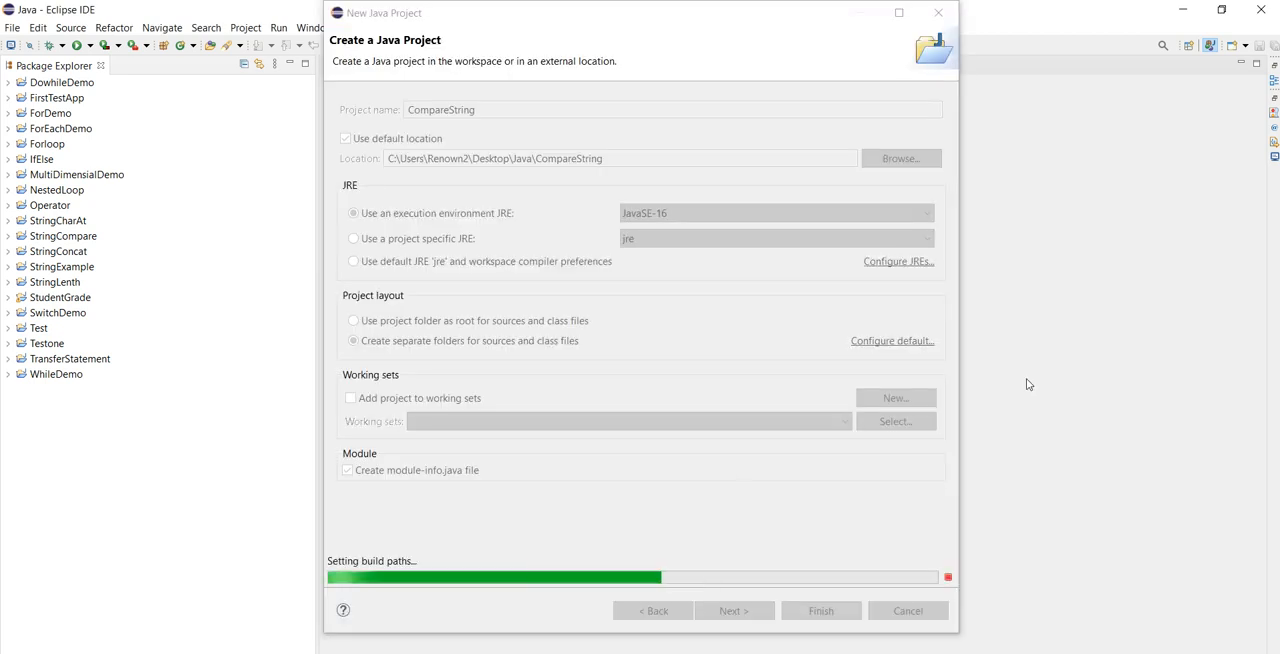
click(820, 610)
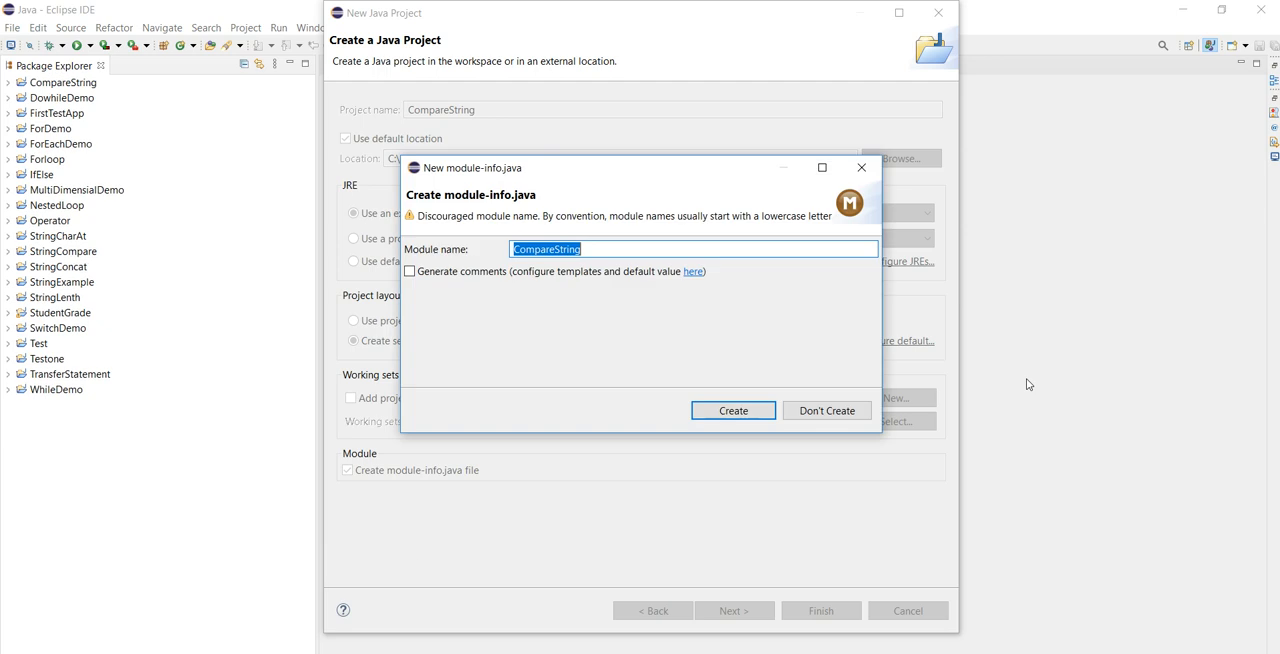
click(827, 410)
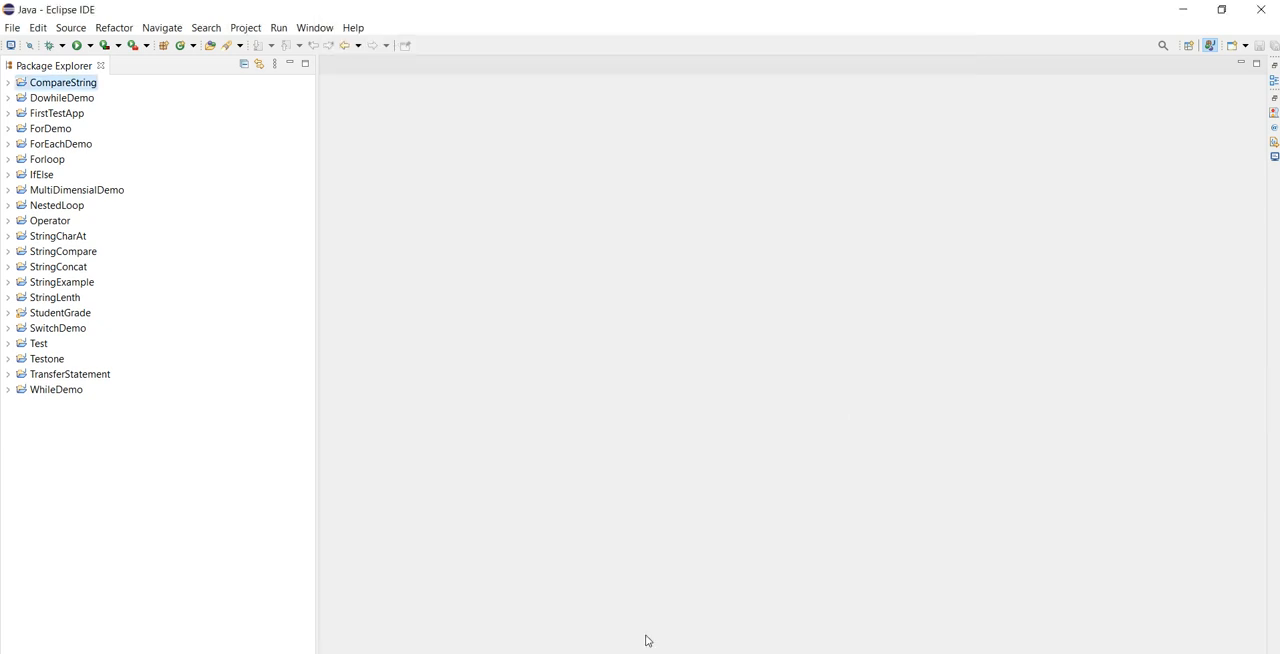
- Create a package named com.compare in the CompareString project
click(62, 82)
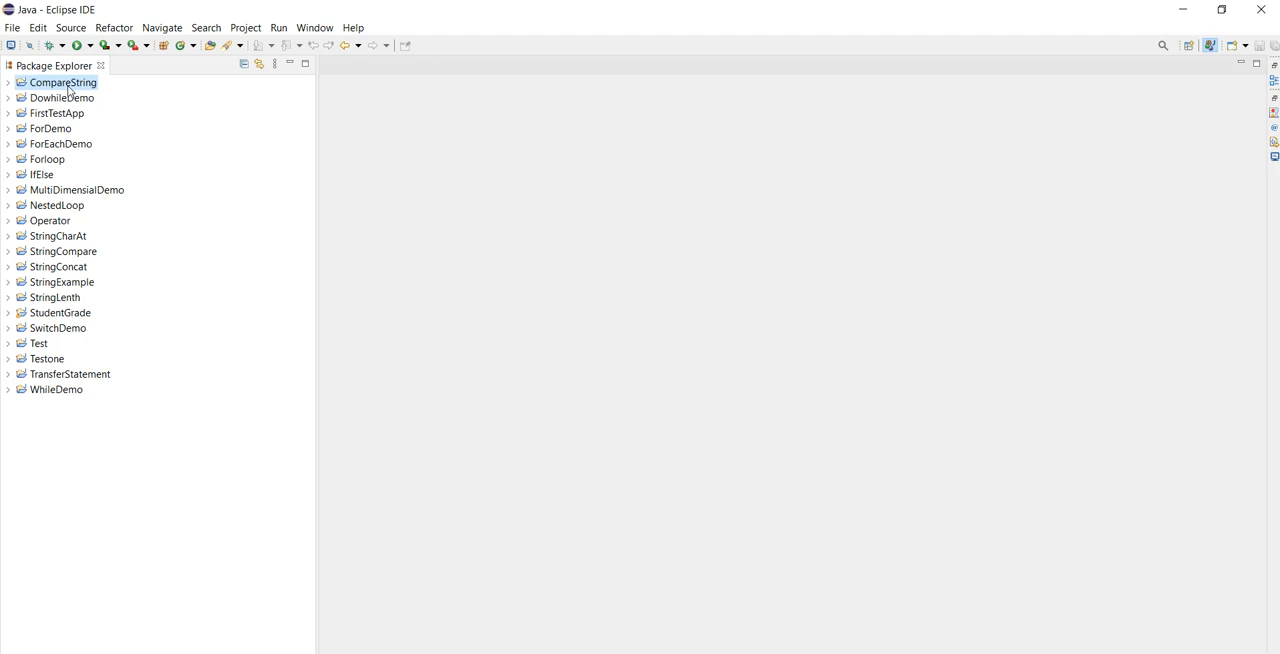
mouse_move(88, 88)
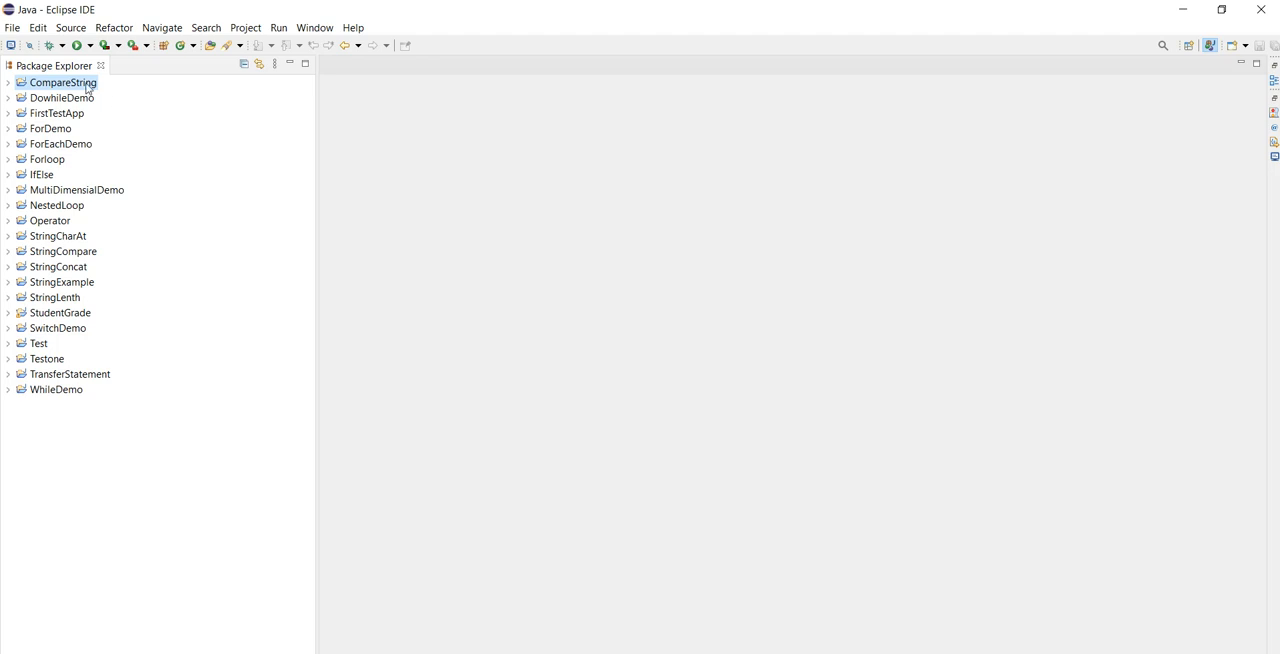
mouse_move(143, 108)
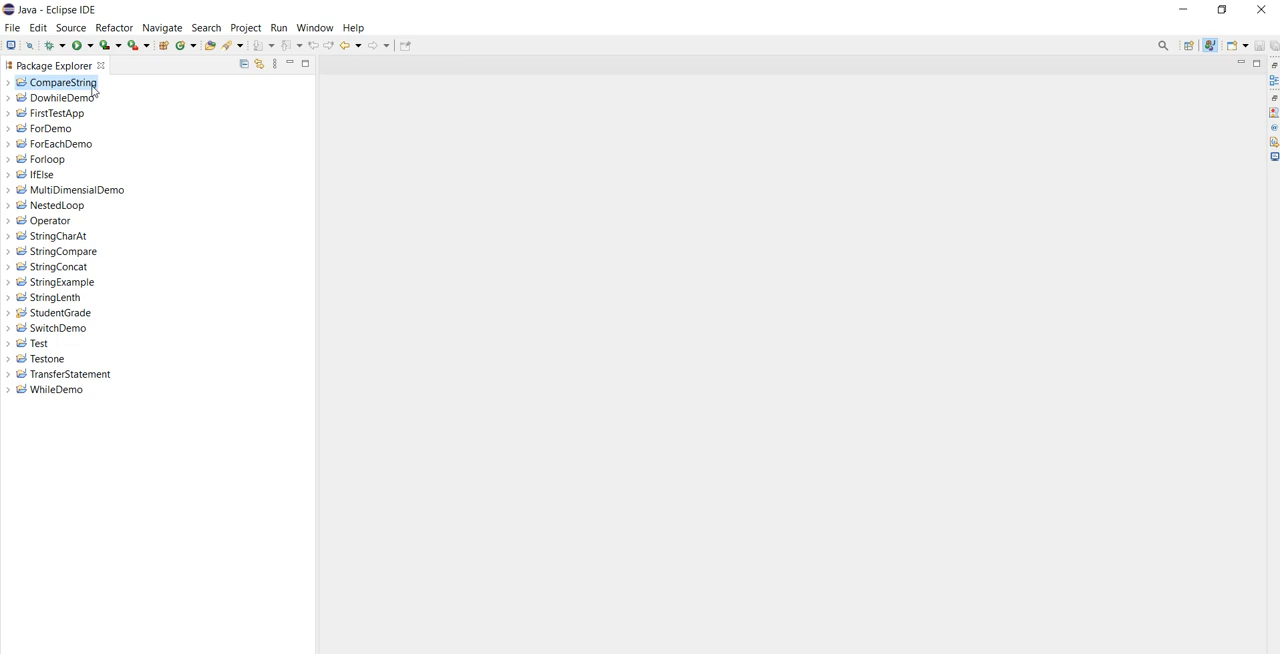
right_click(62, 82)
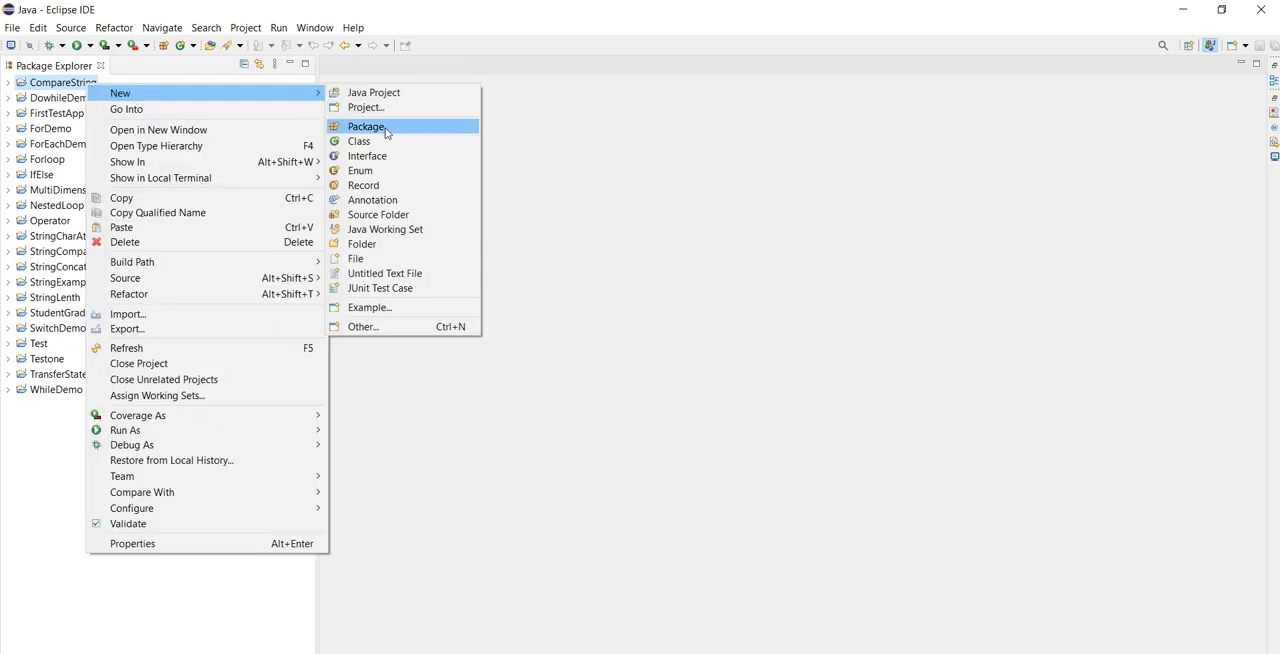
click(366, 126)
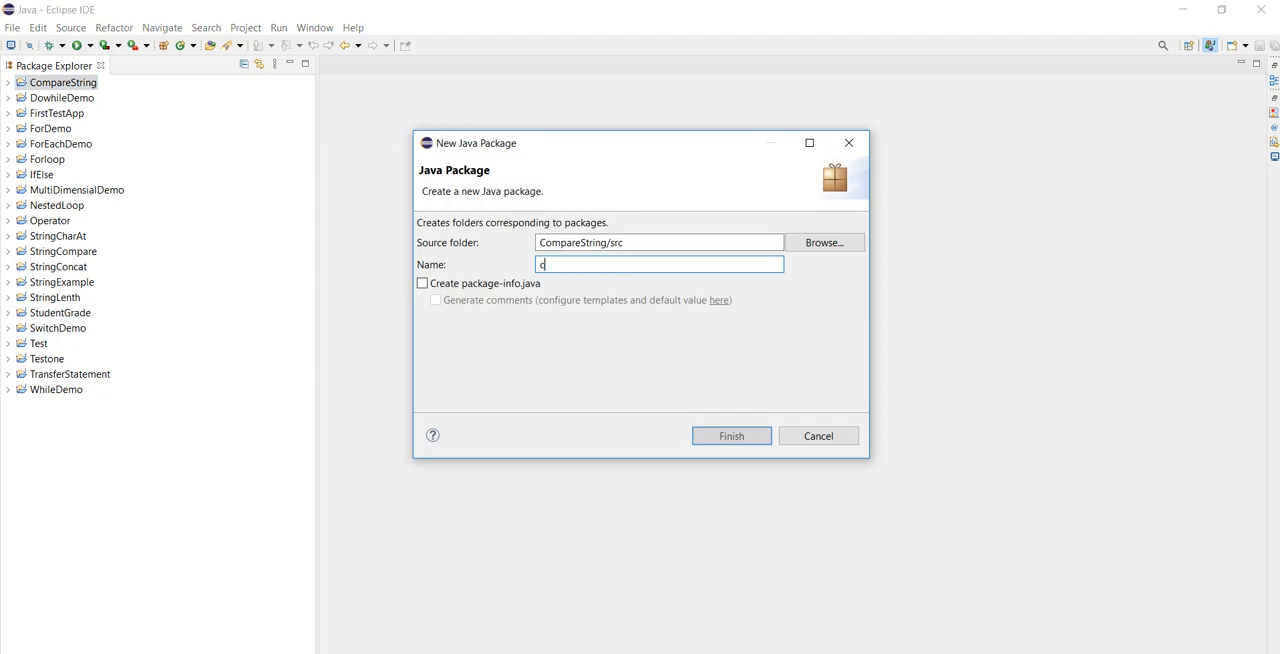
text(o)
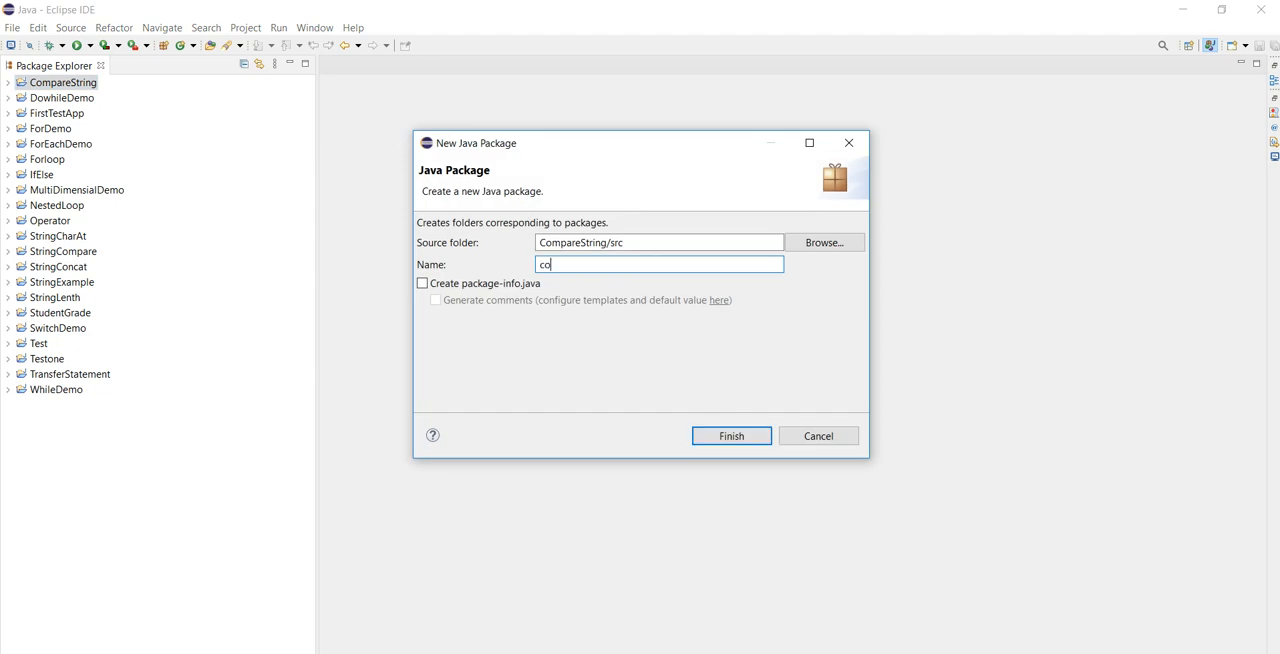
text(m.c)
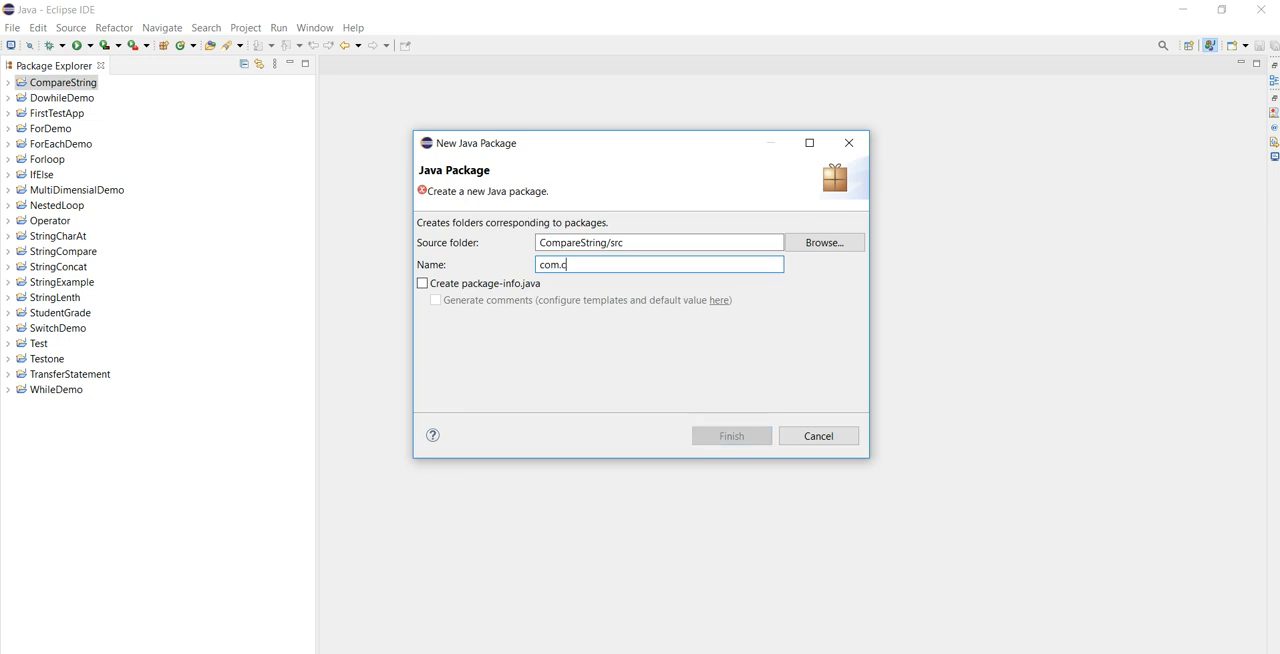
text(ompare)
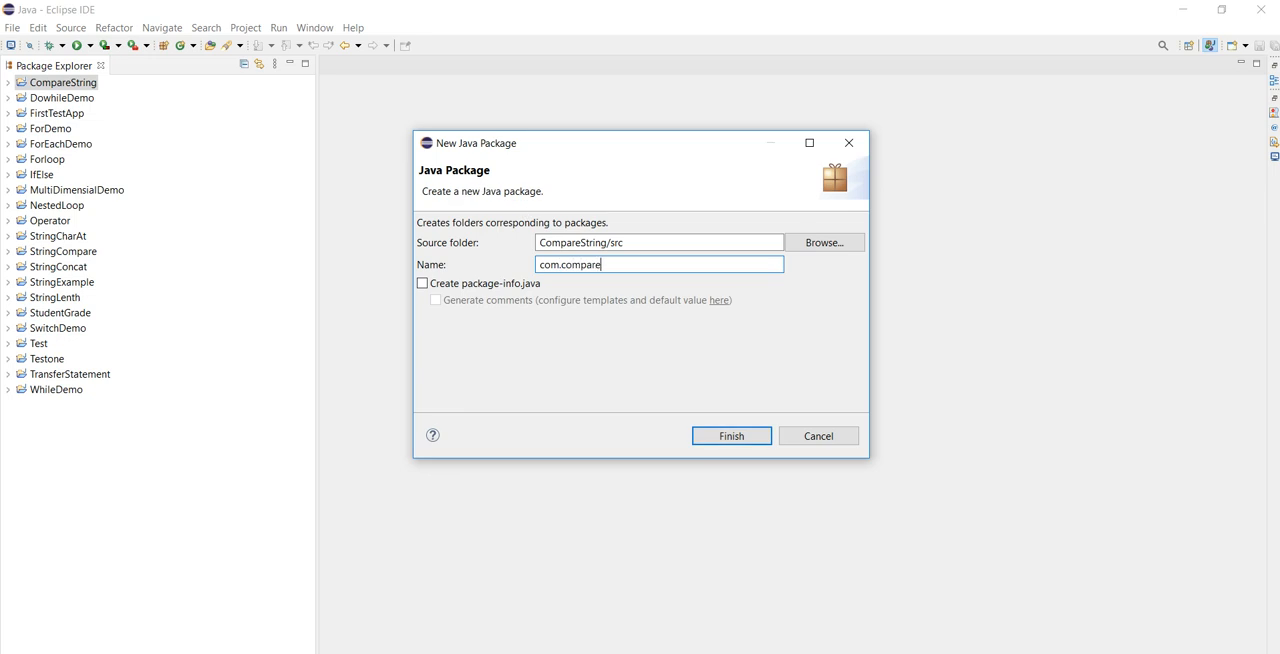
click(731, 435)
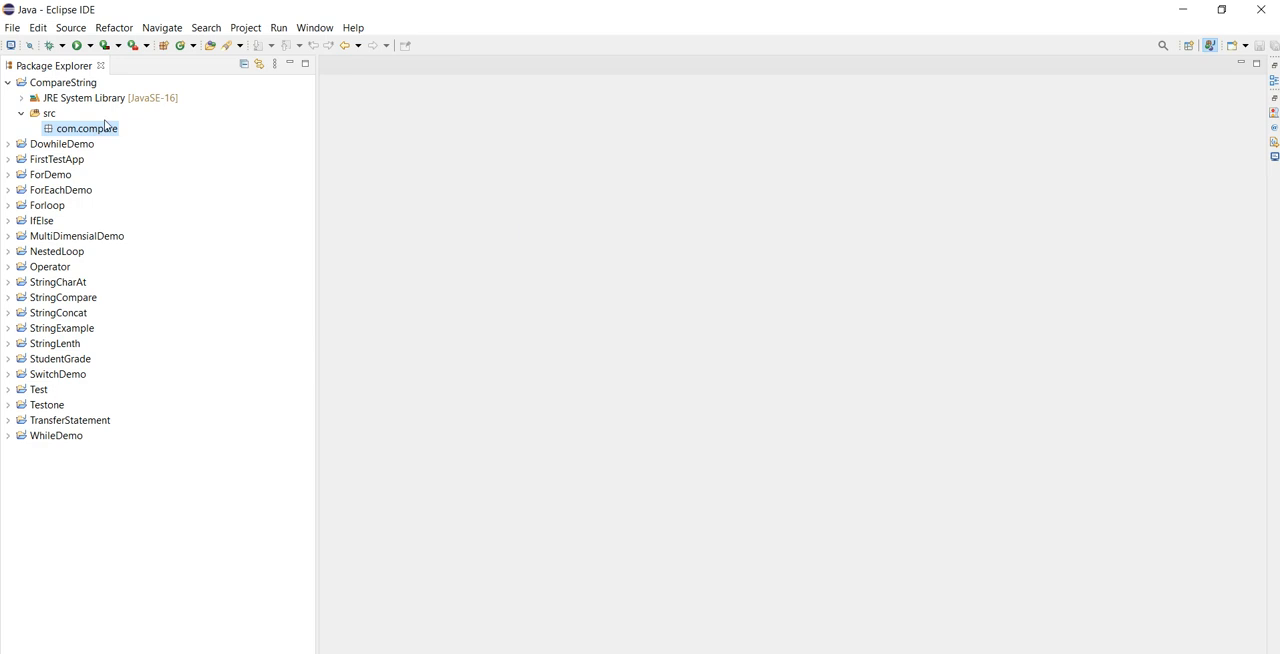
- Create class CompareString in com.compare with a public static void main stub
right_click(88, 128)
text(C)
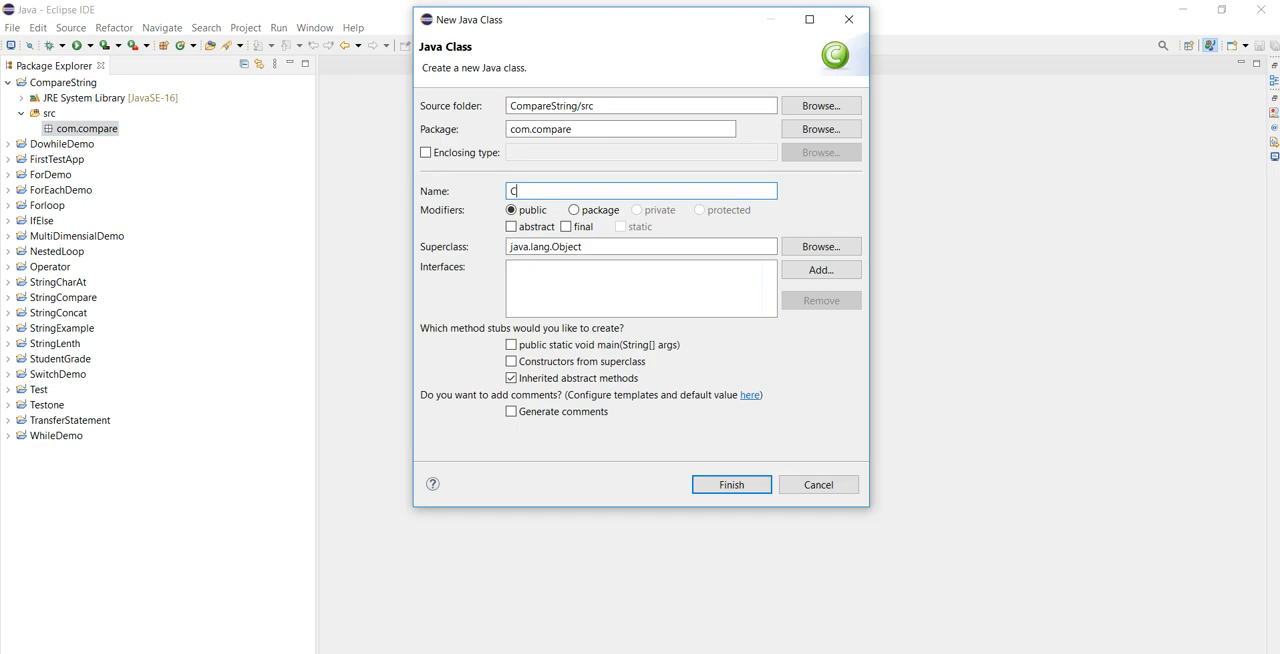
text(ompareString)
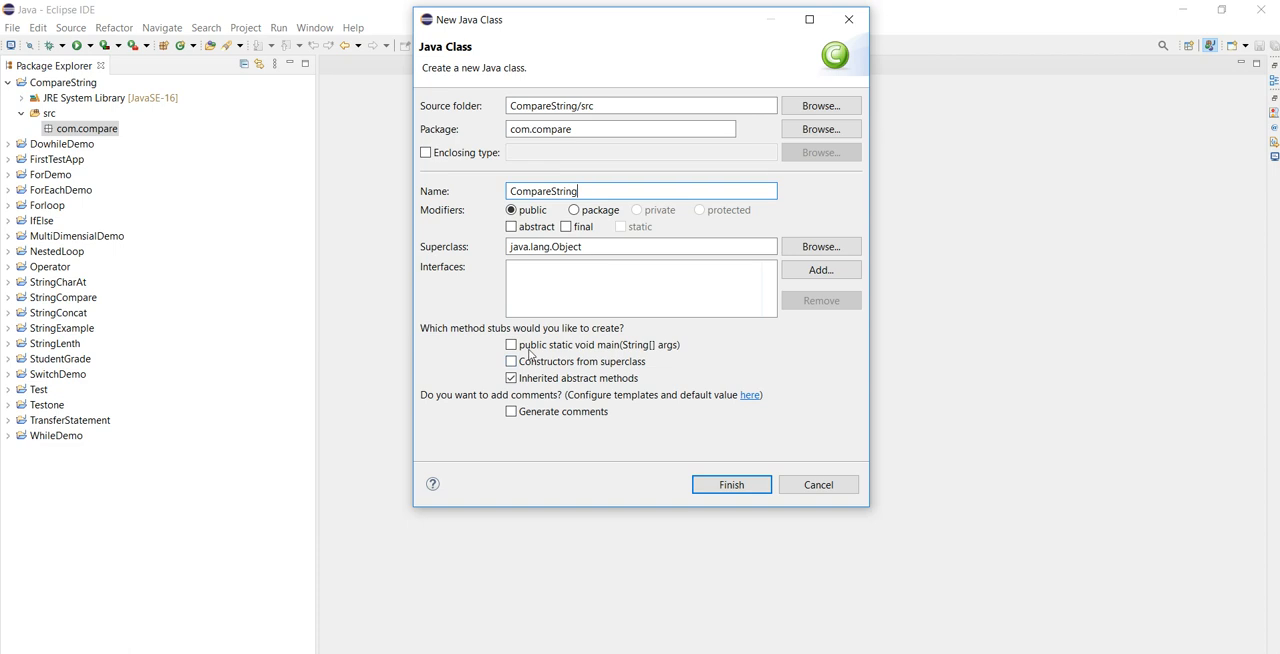
click(731, 484)
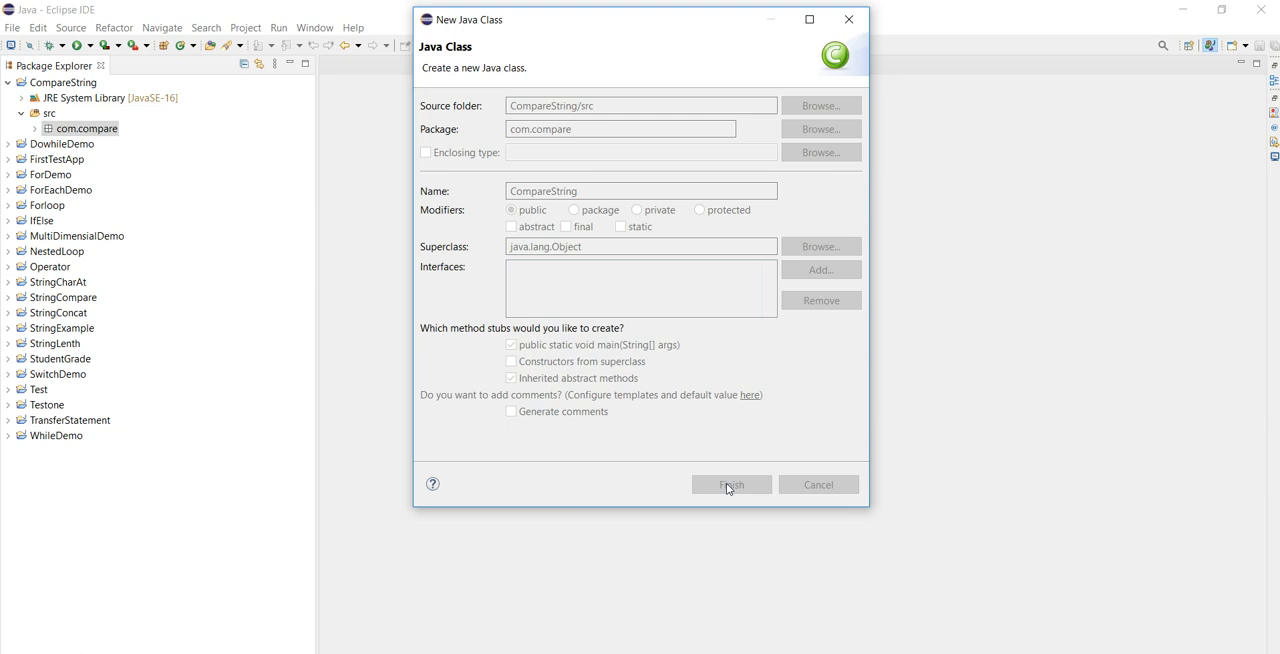
click(731, 484)
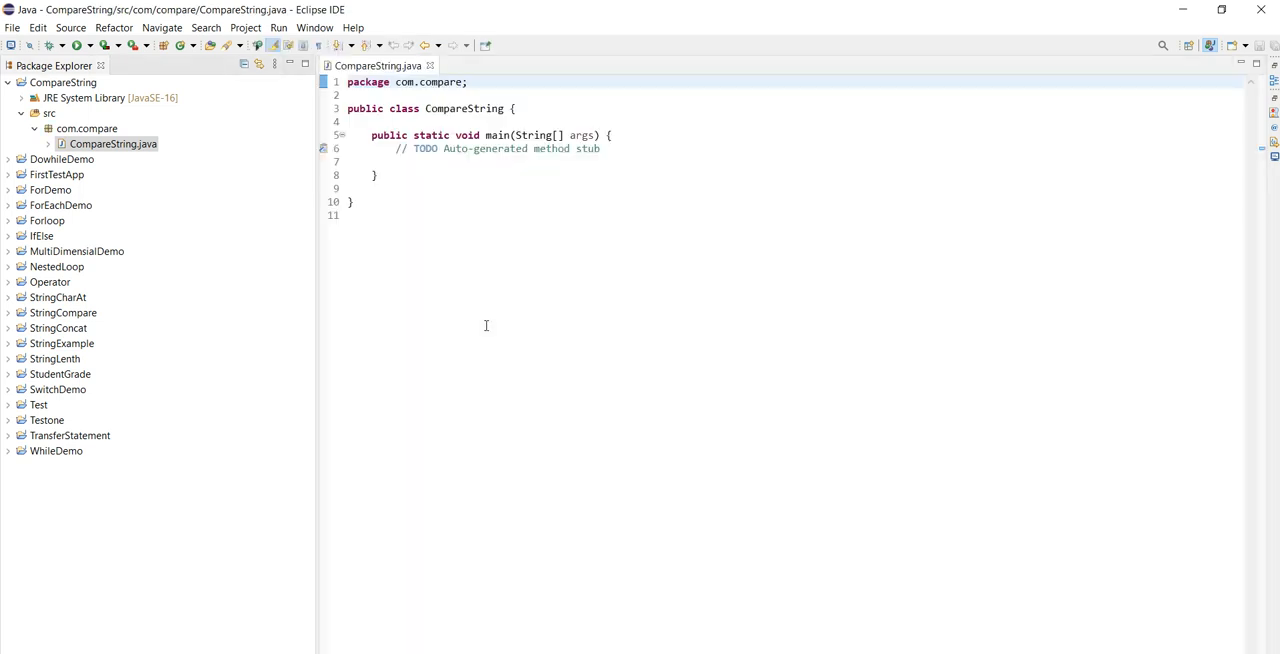
- Declare String s1 and s2 as the literal "Java" after the TODO comment
click(601, 148)
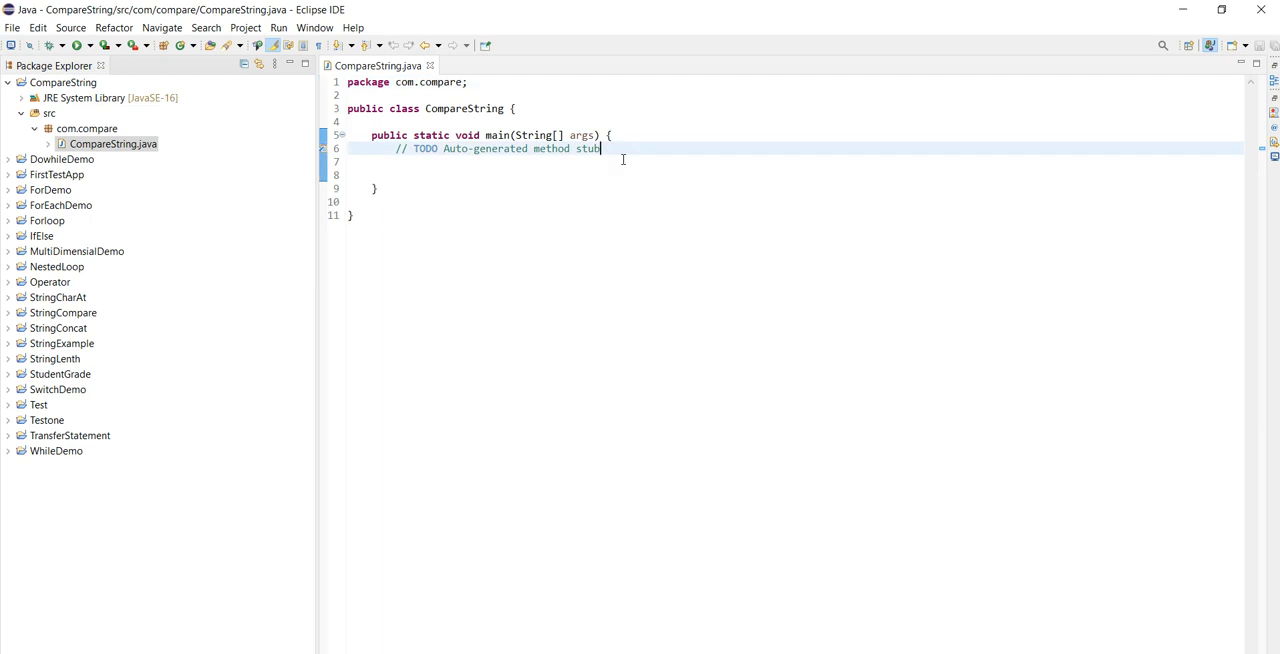
text(Str)
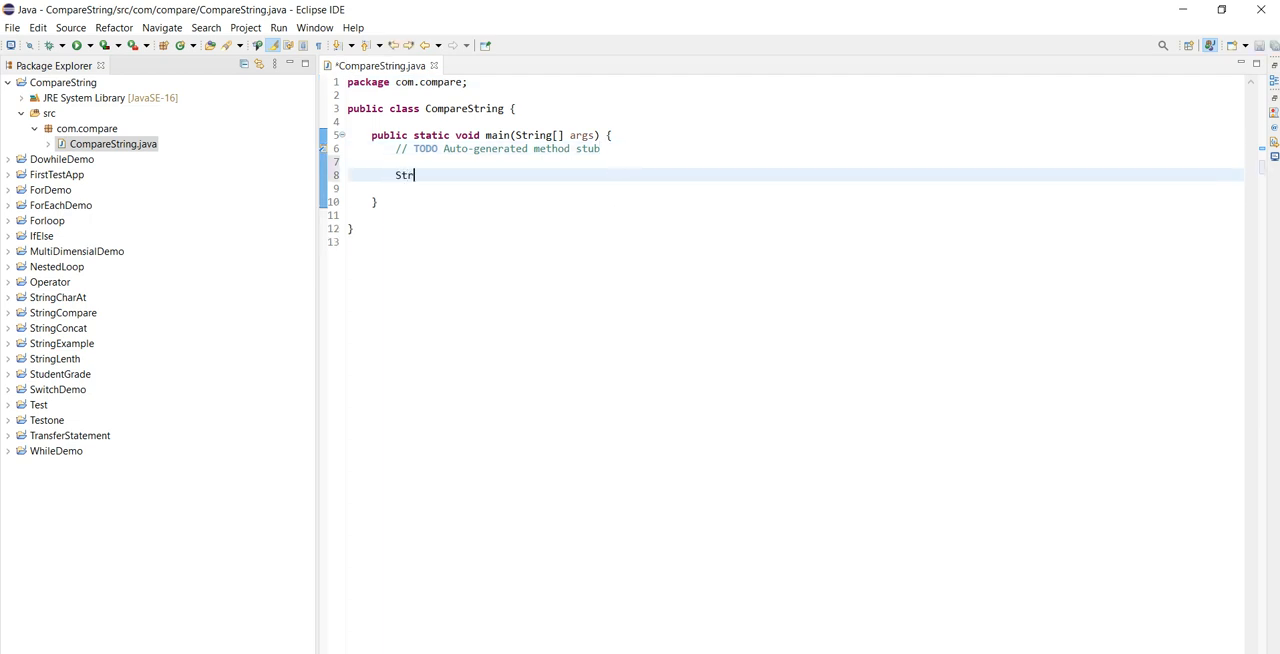
text(ing)
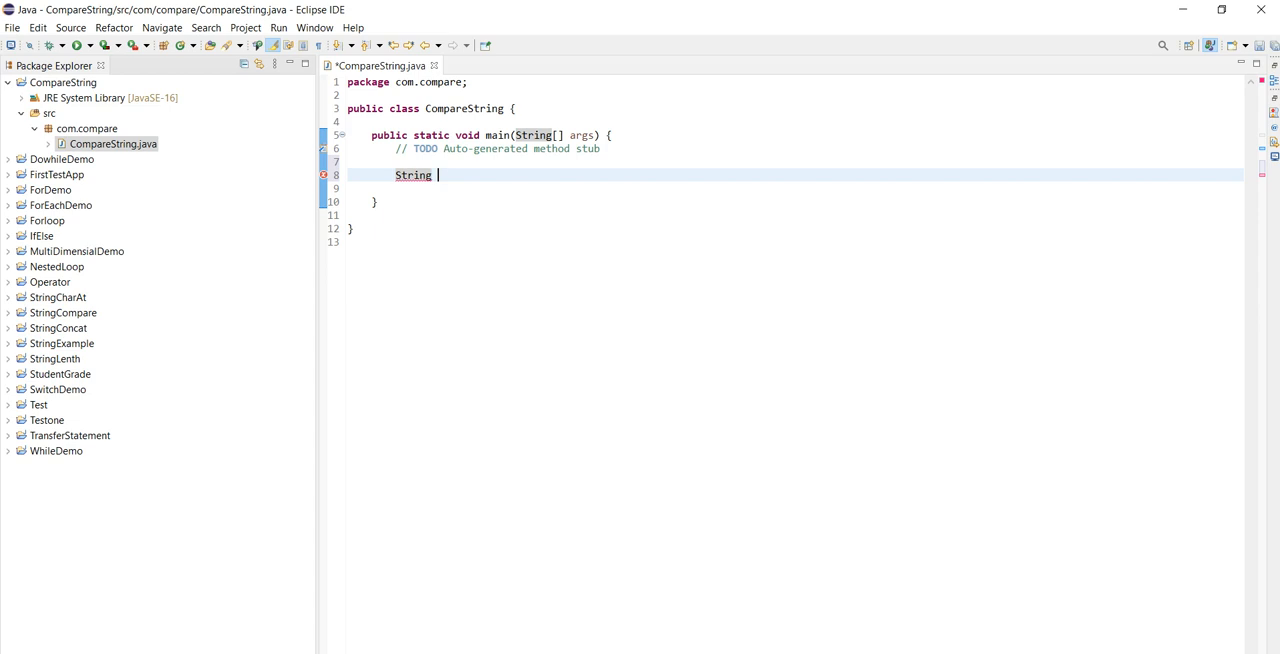
text(s1="Jav)
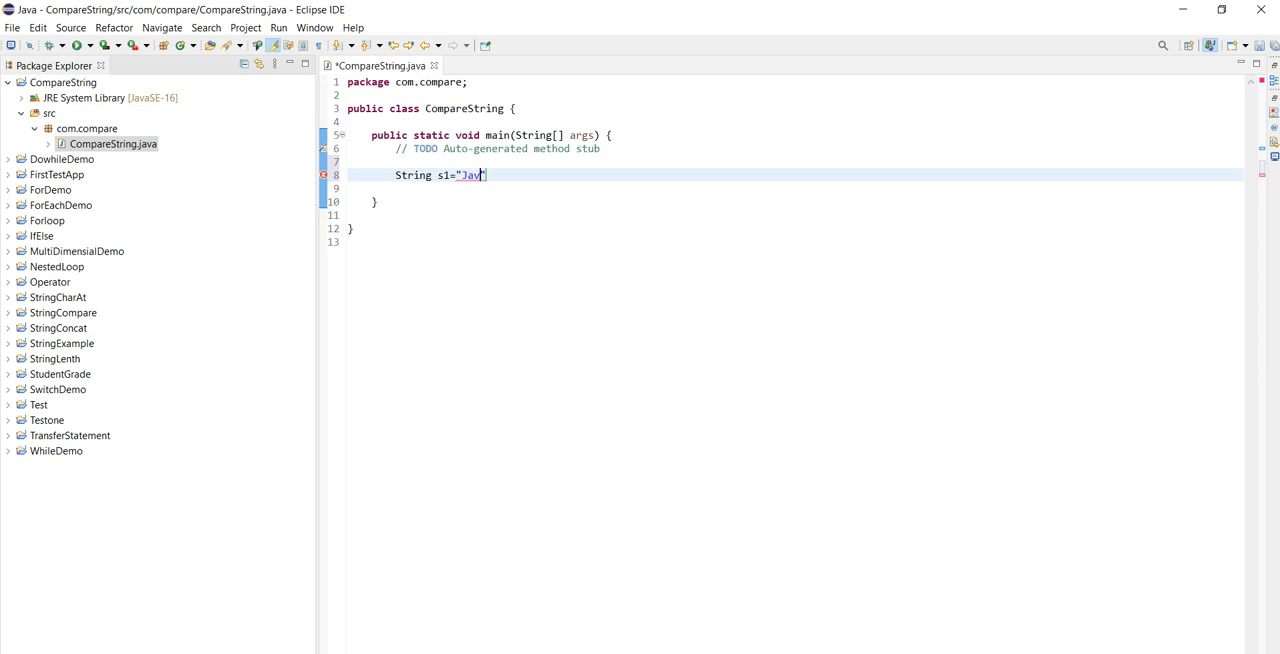
text(a)
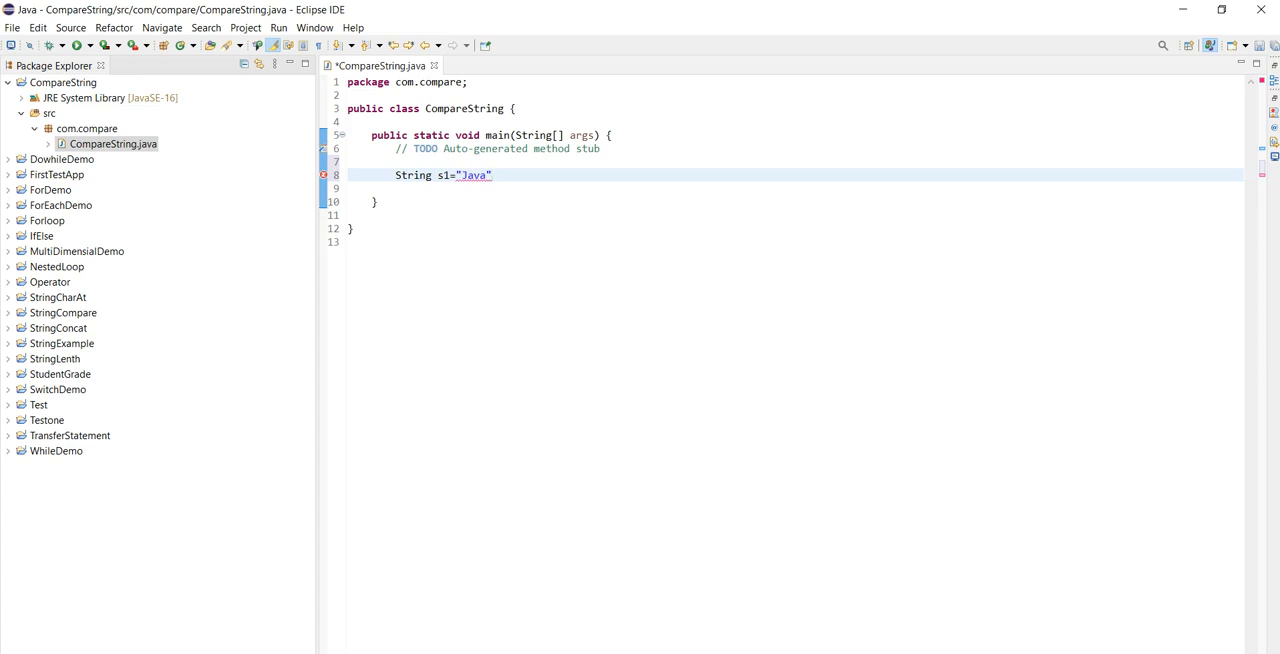
text(;)
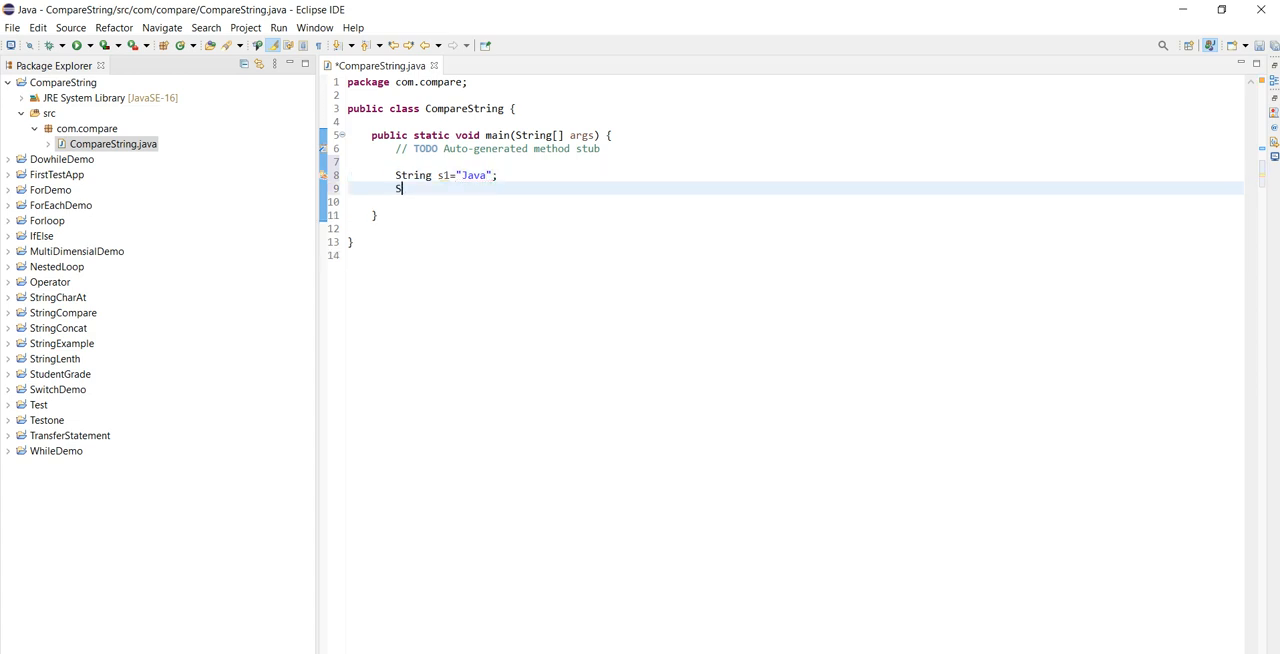
text(String)
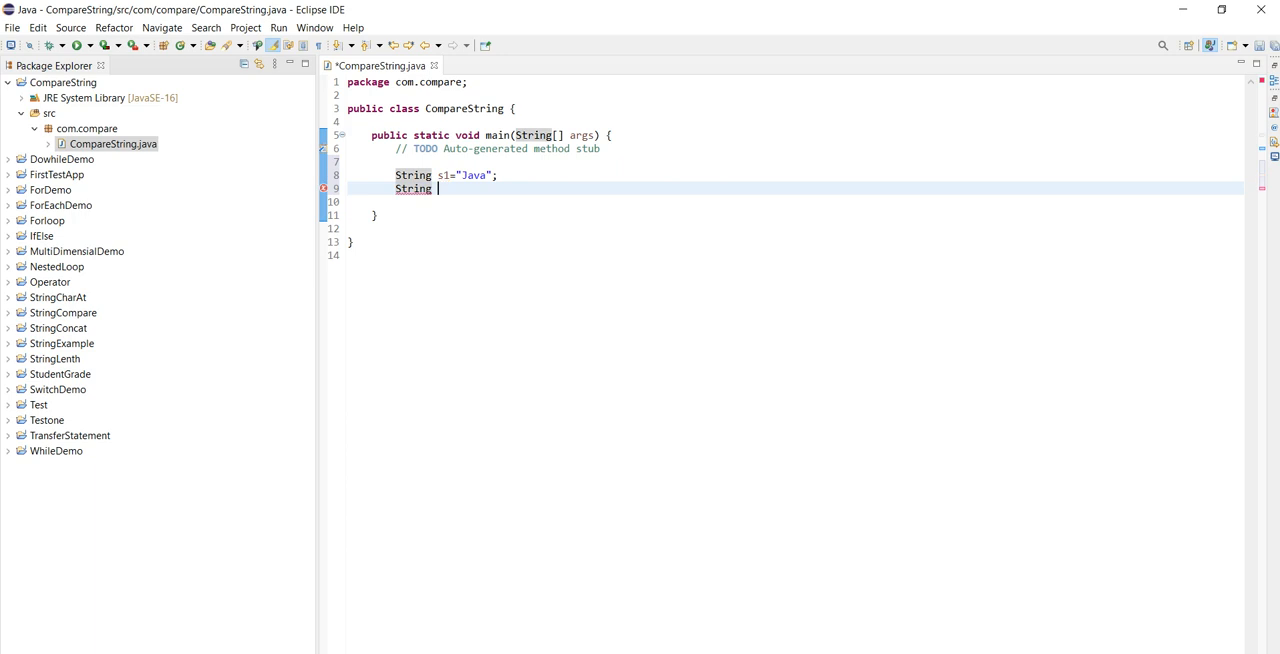
text(s2=)
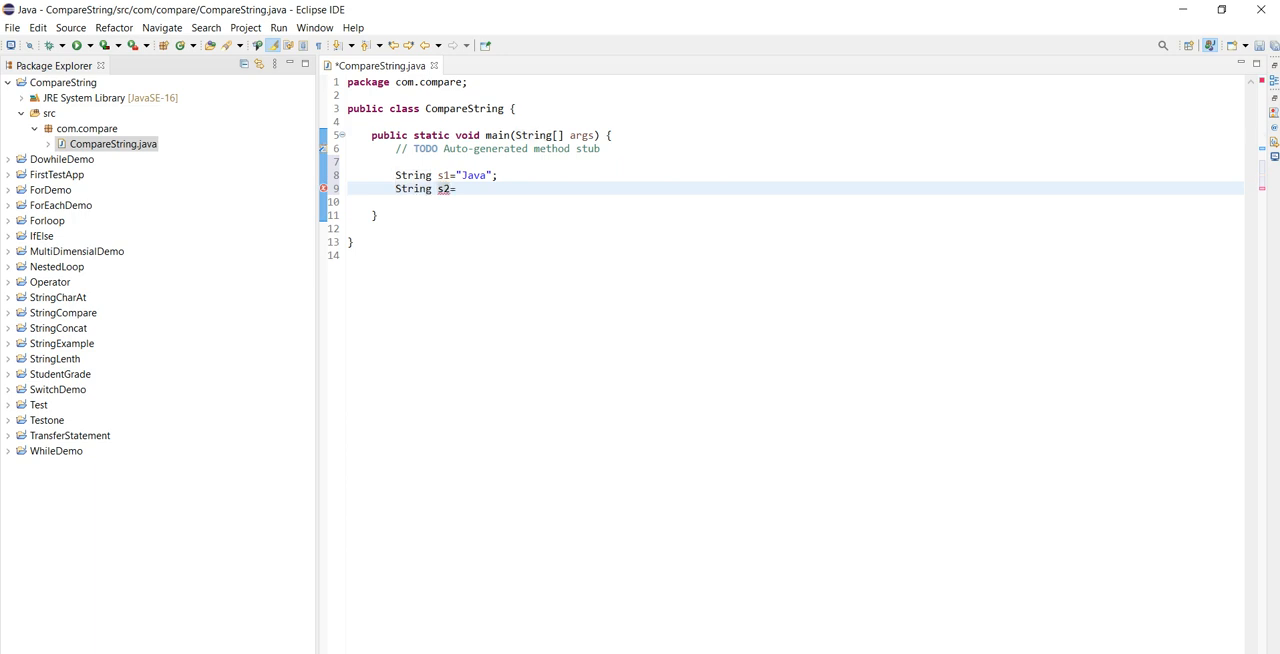
text("Ja)
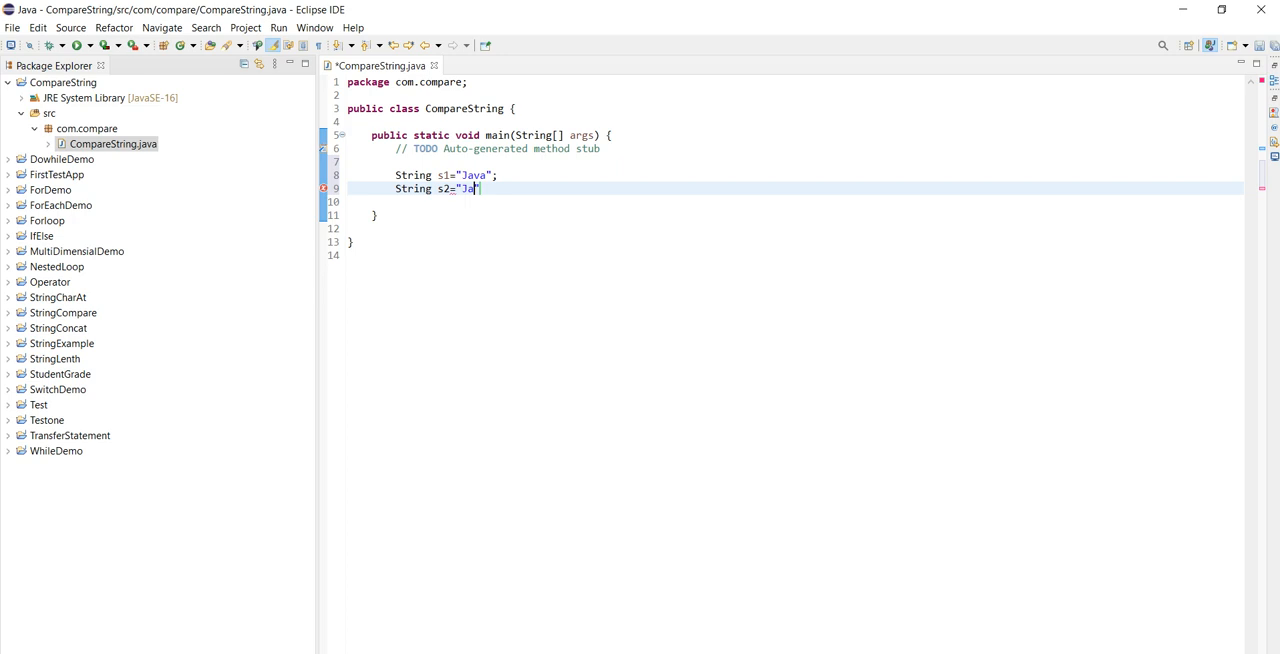
text(va";)
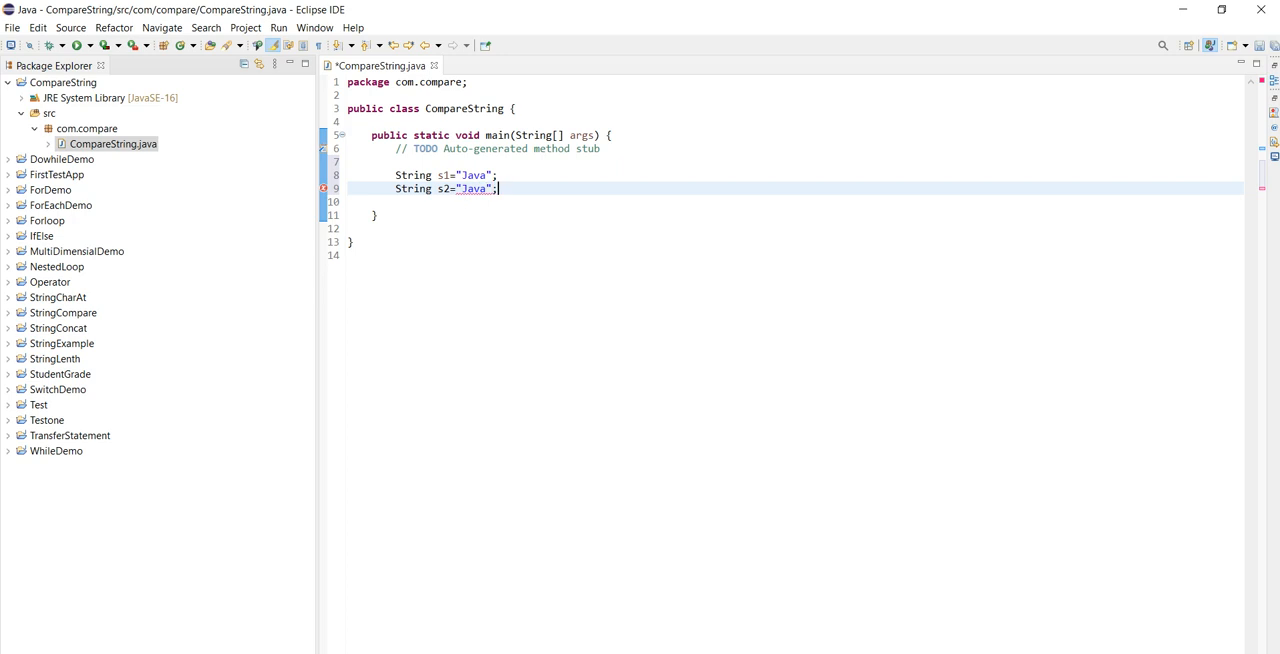
key(Return)
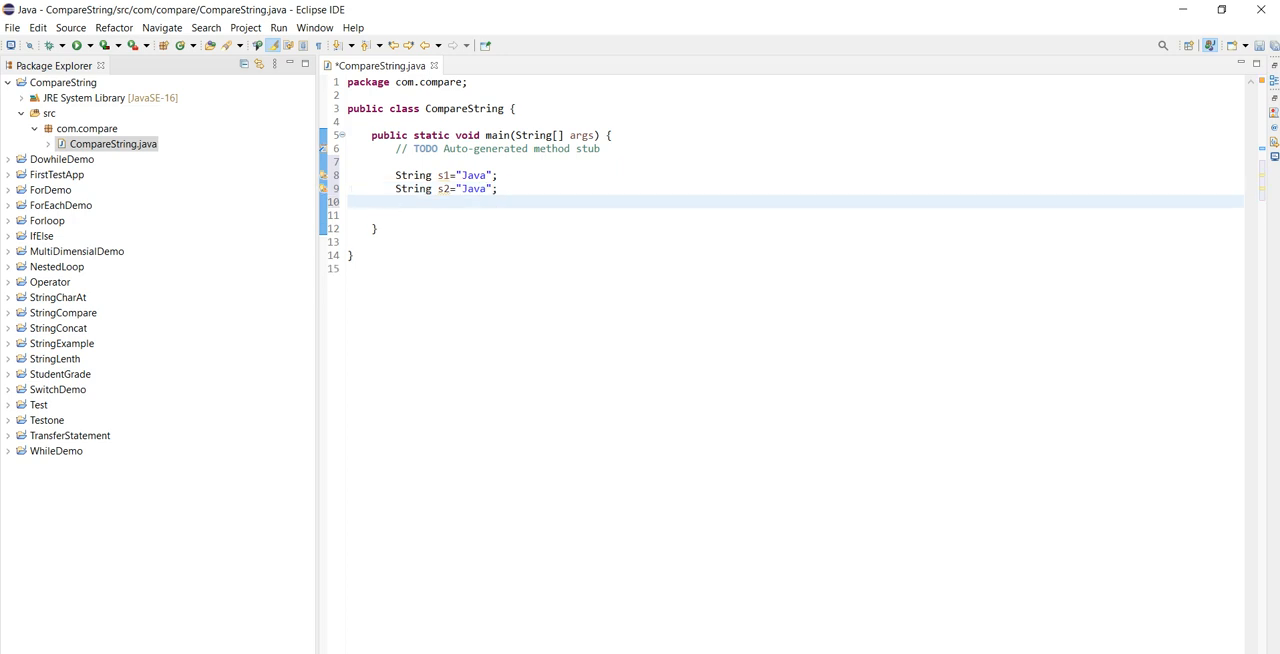
- Declare String s3 = new String("Java") and begin a System print statement
text(String)
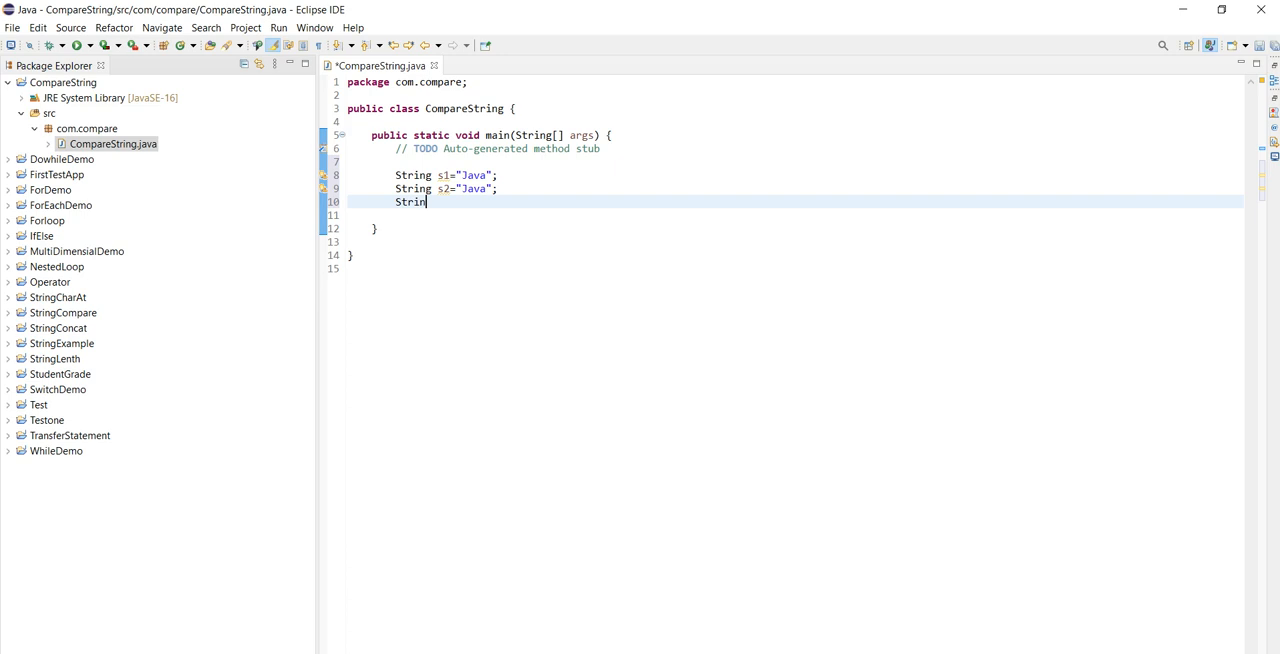
text(g s3)
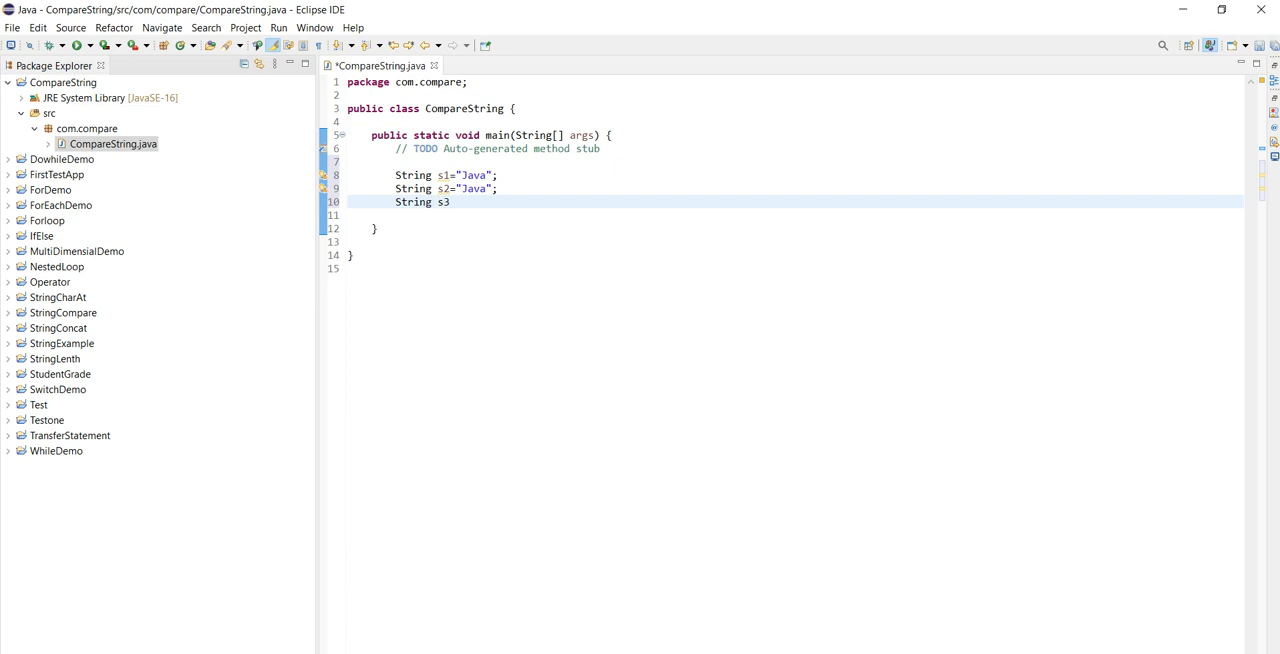
text(=new)
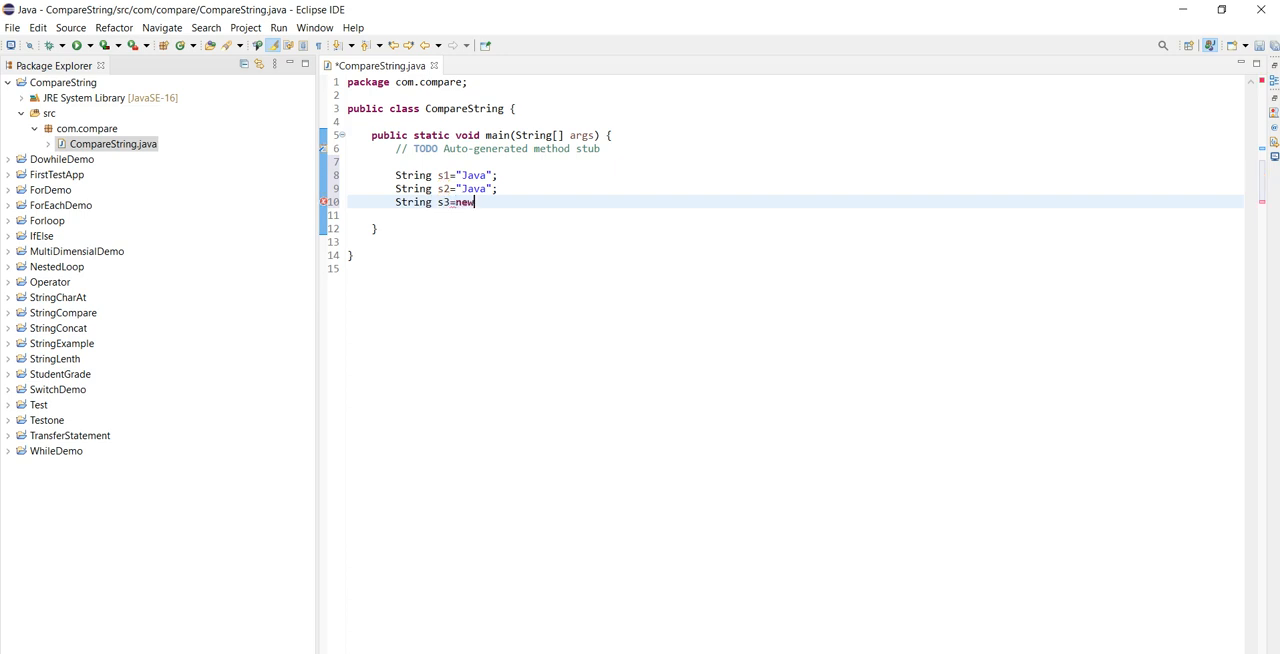
text(Stri)
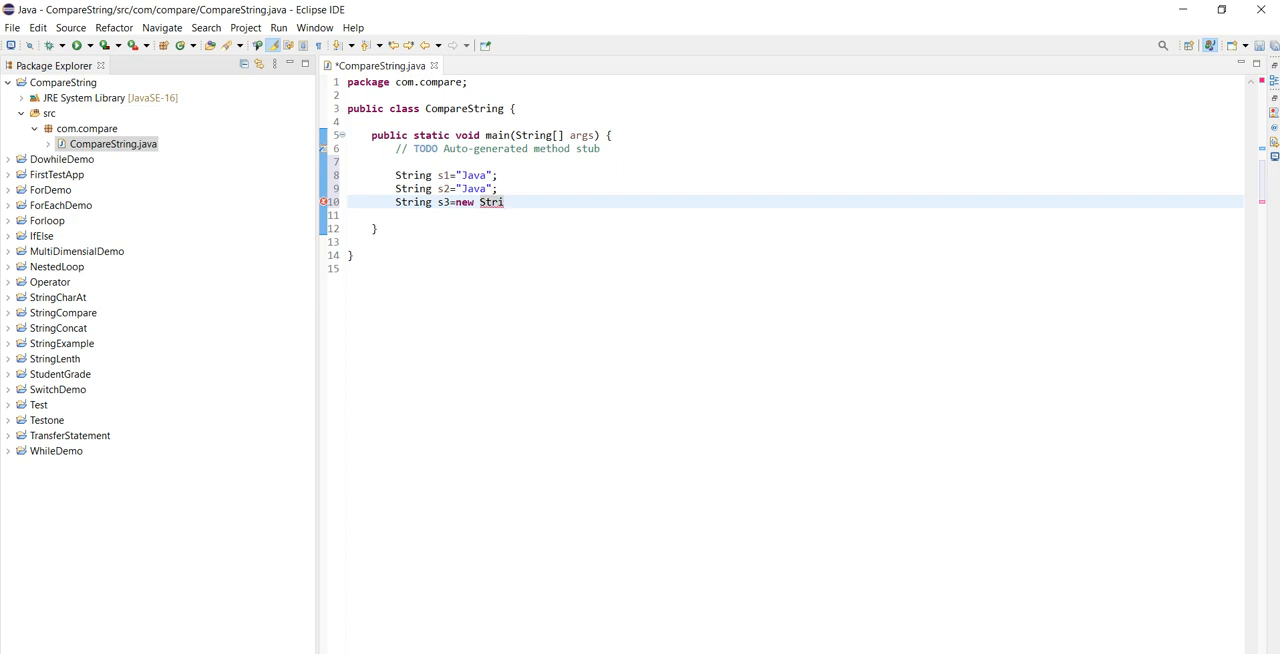
text(ng())
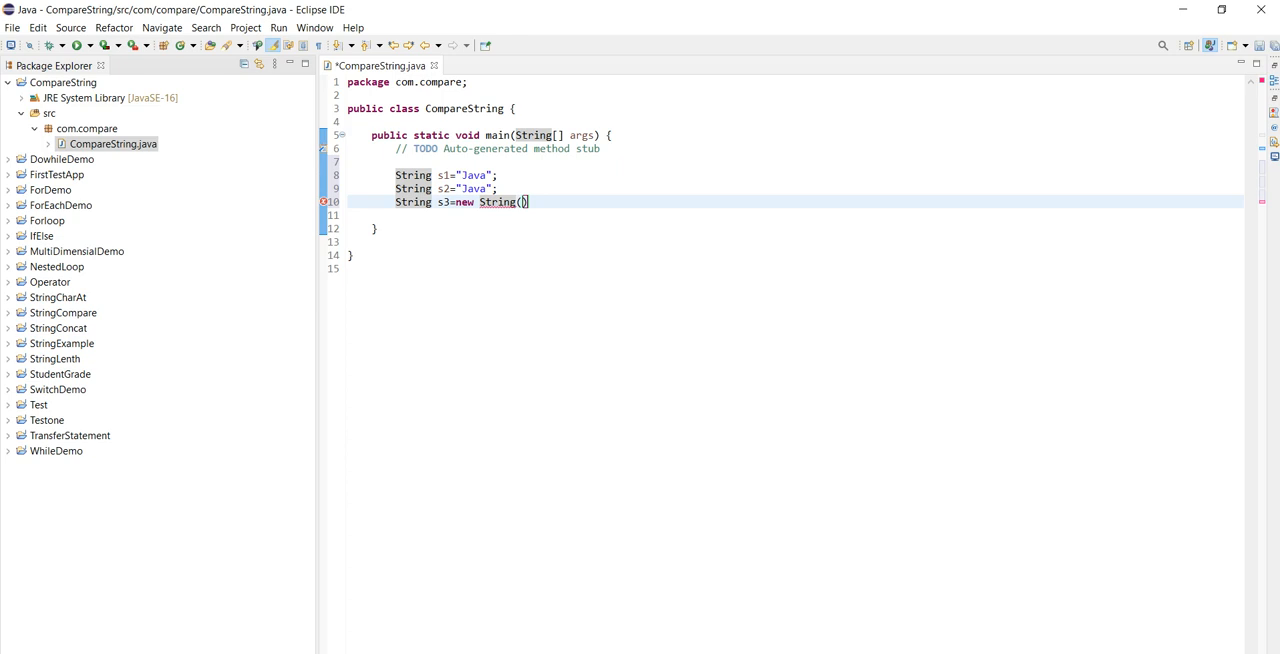
text("")
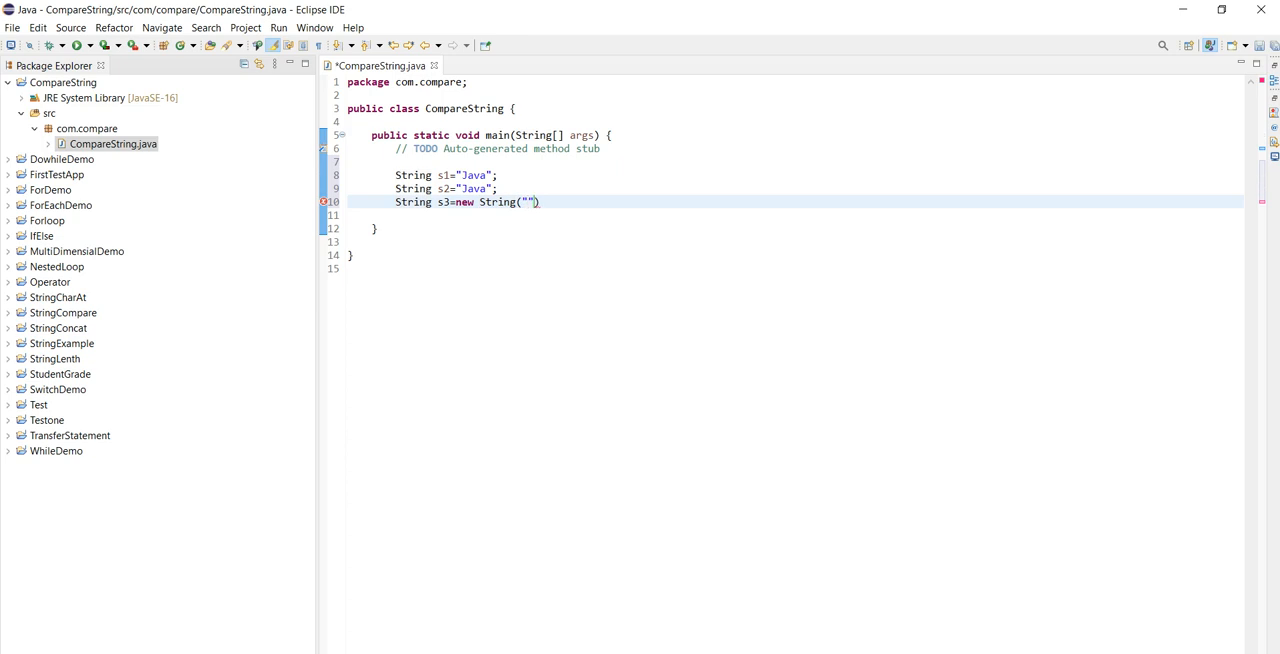
text(Ja)
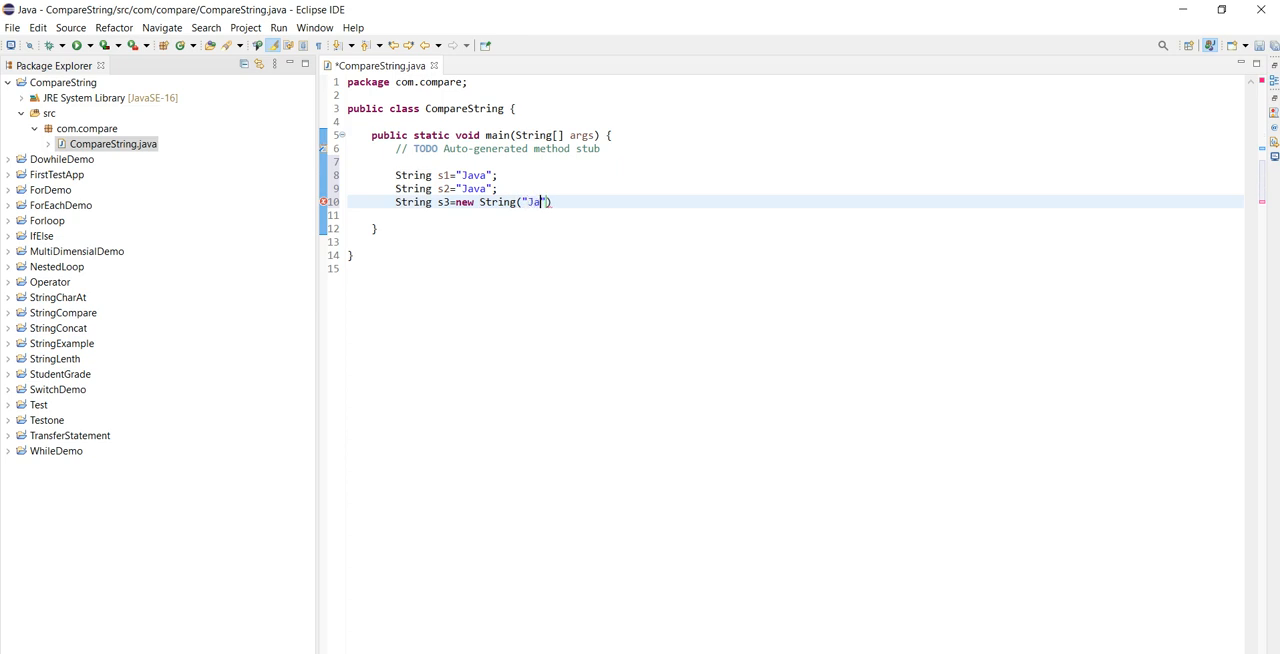
text(va)
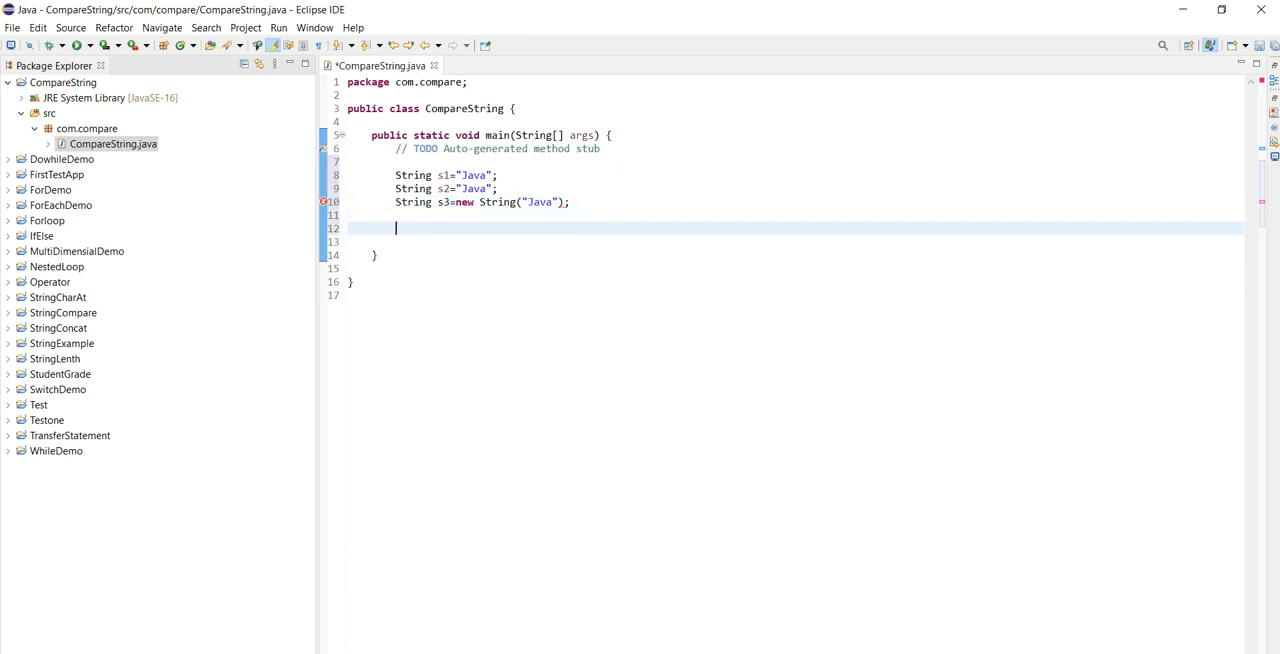
text(Sys)
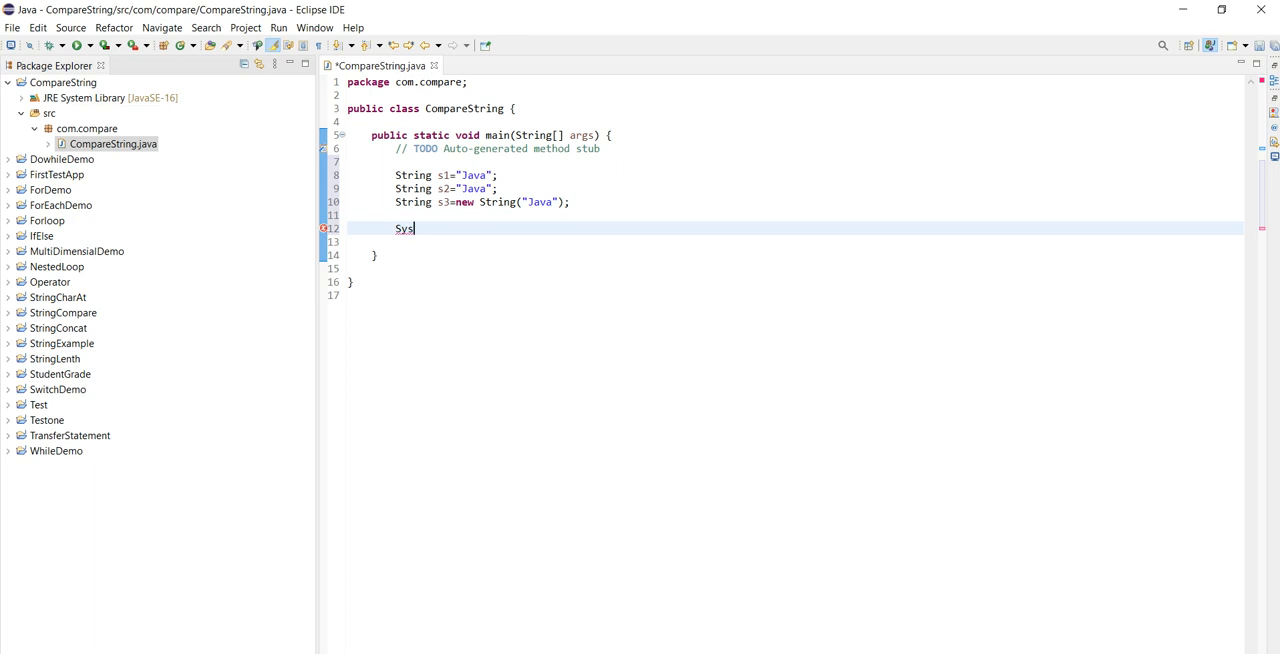
- Print s1==s2 and add a second print line edited to compare s1==s3
text(tem,)
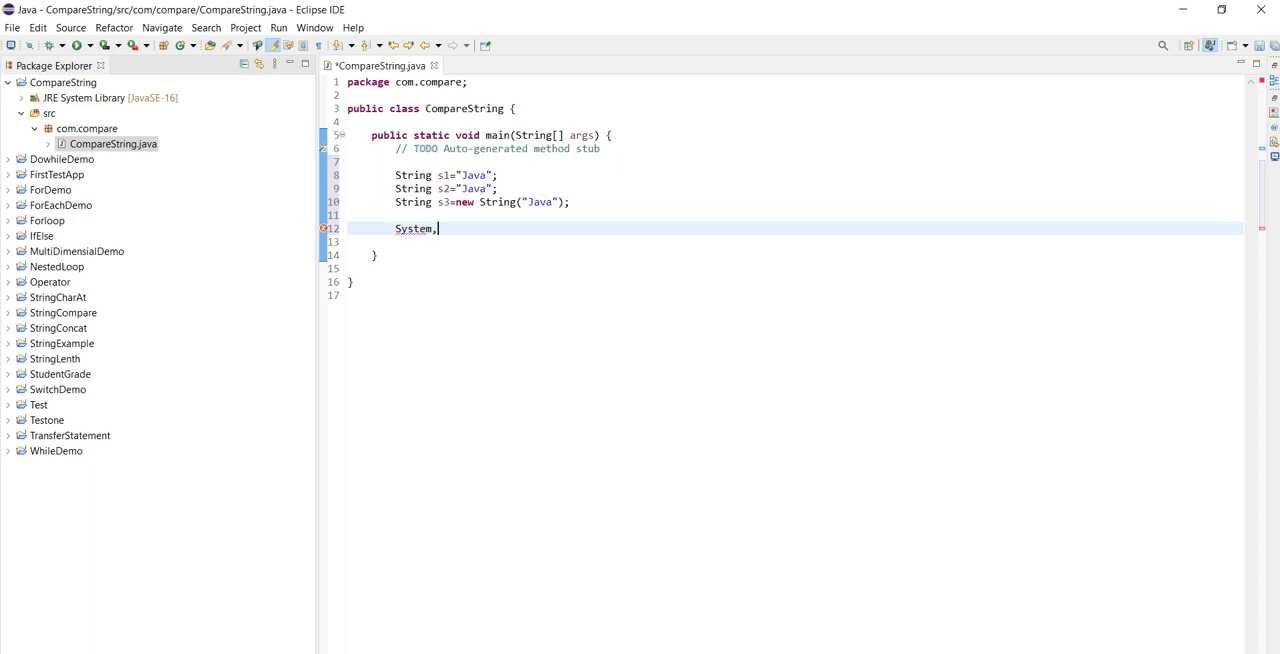
text(out.)
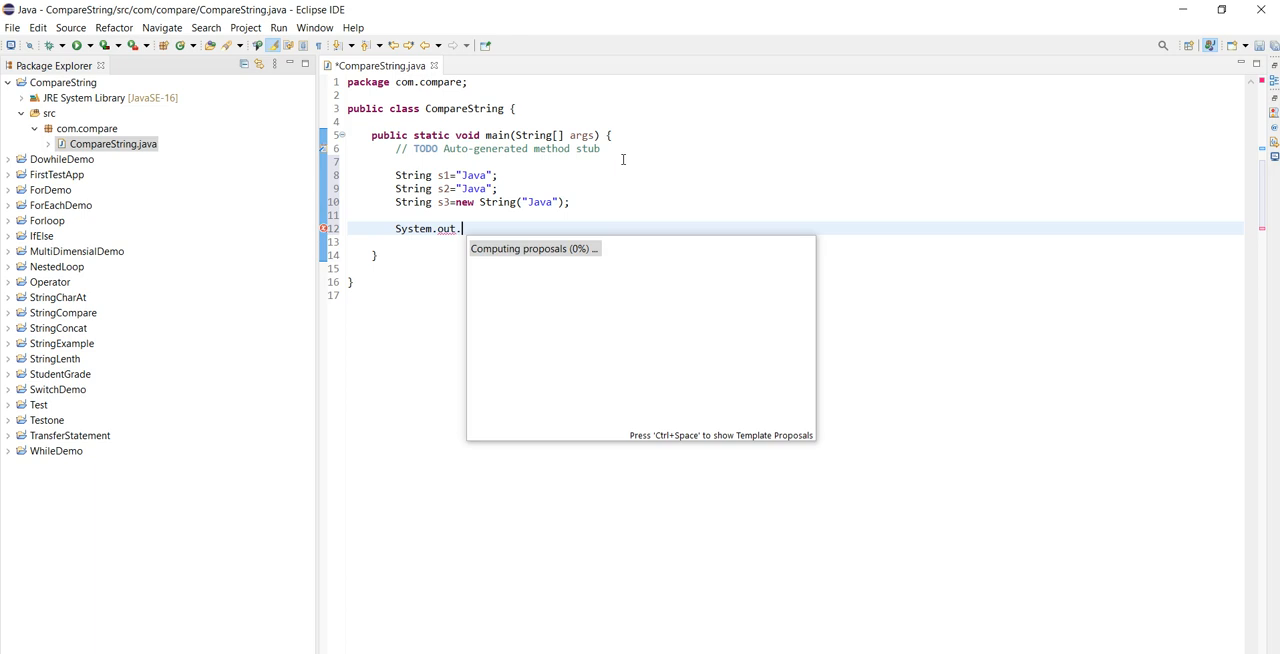
text(println();)
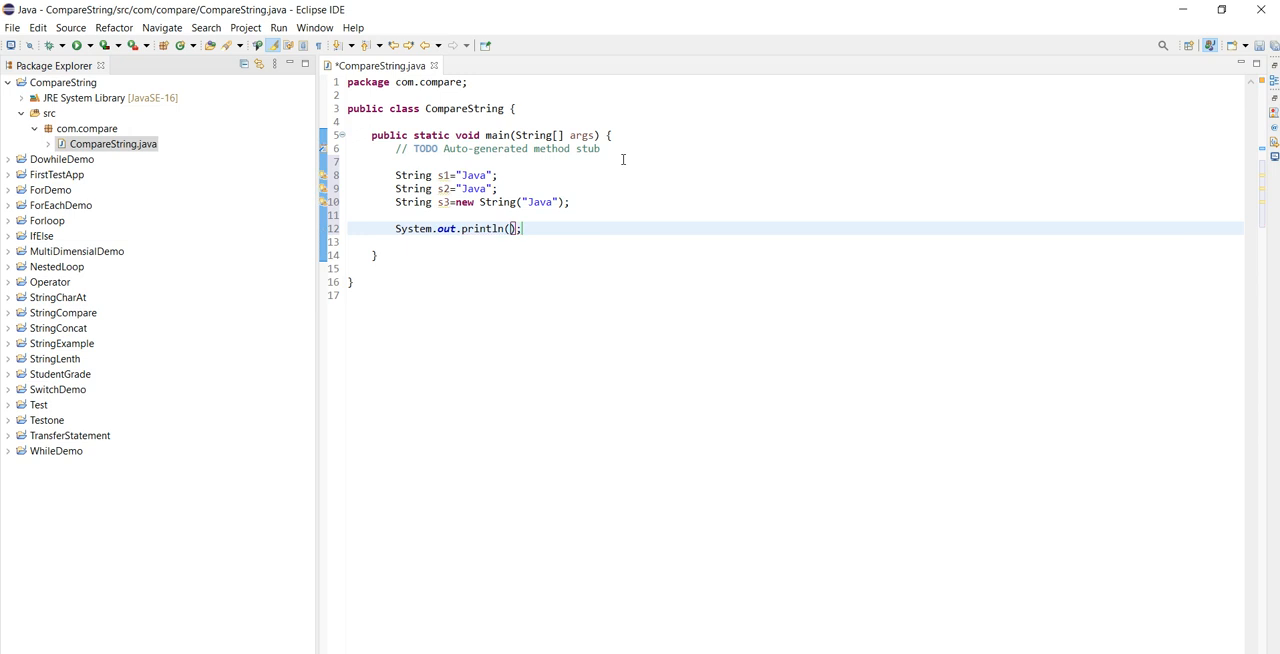
text(s1)
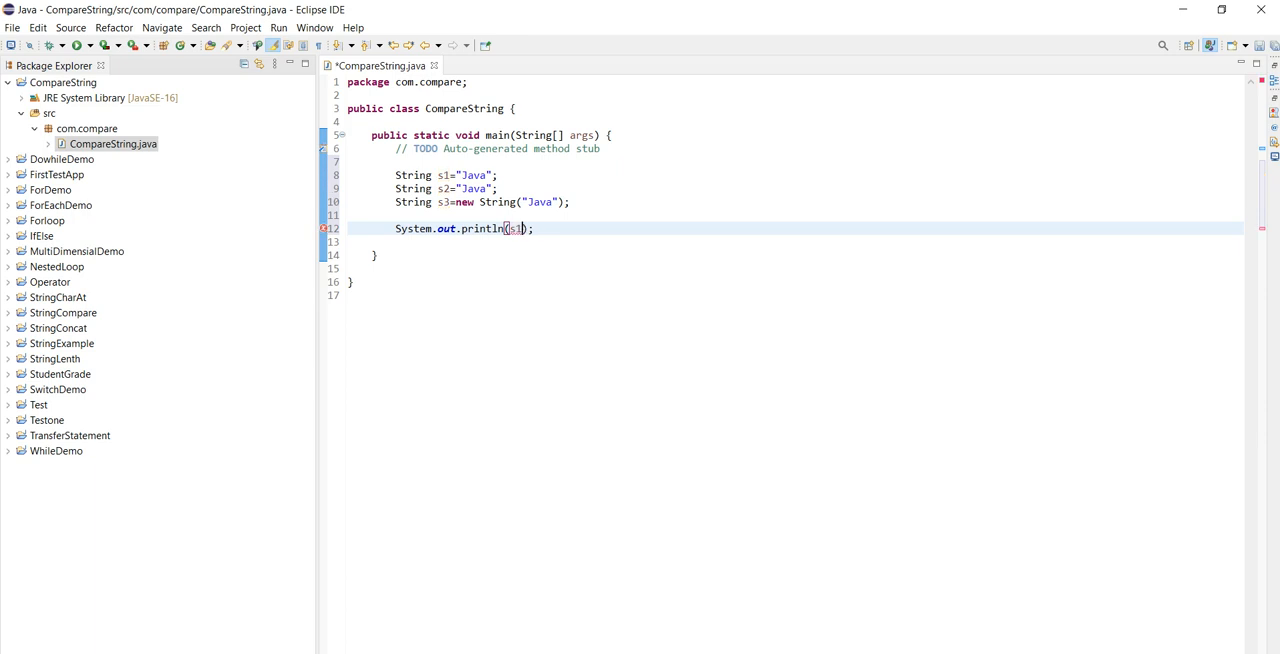
text(==s2)
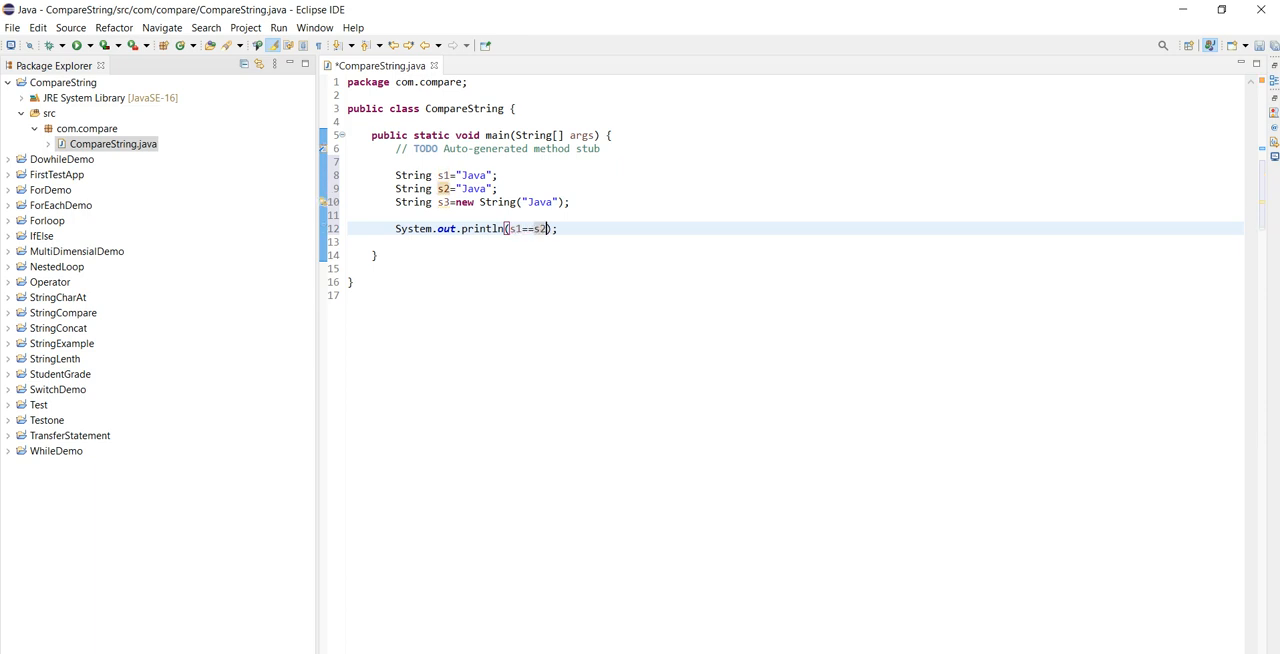
key(Return)
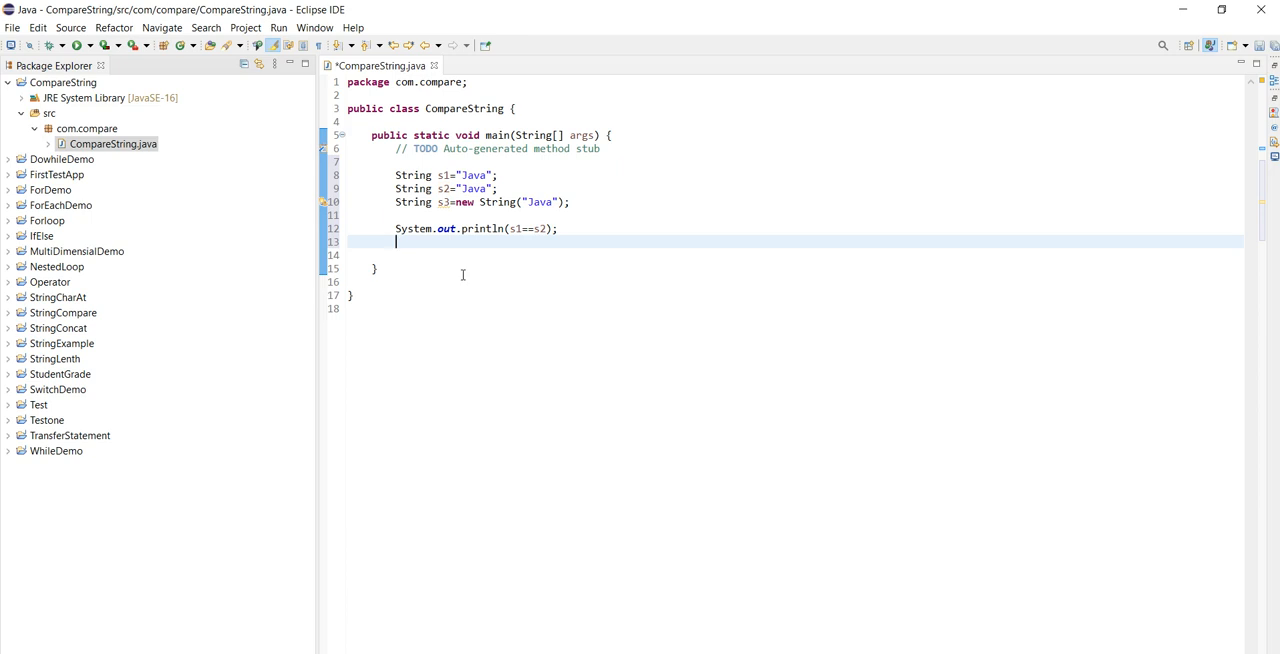
triple_click(475, 228)
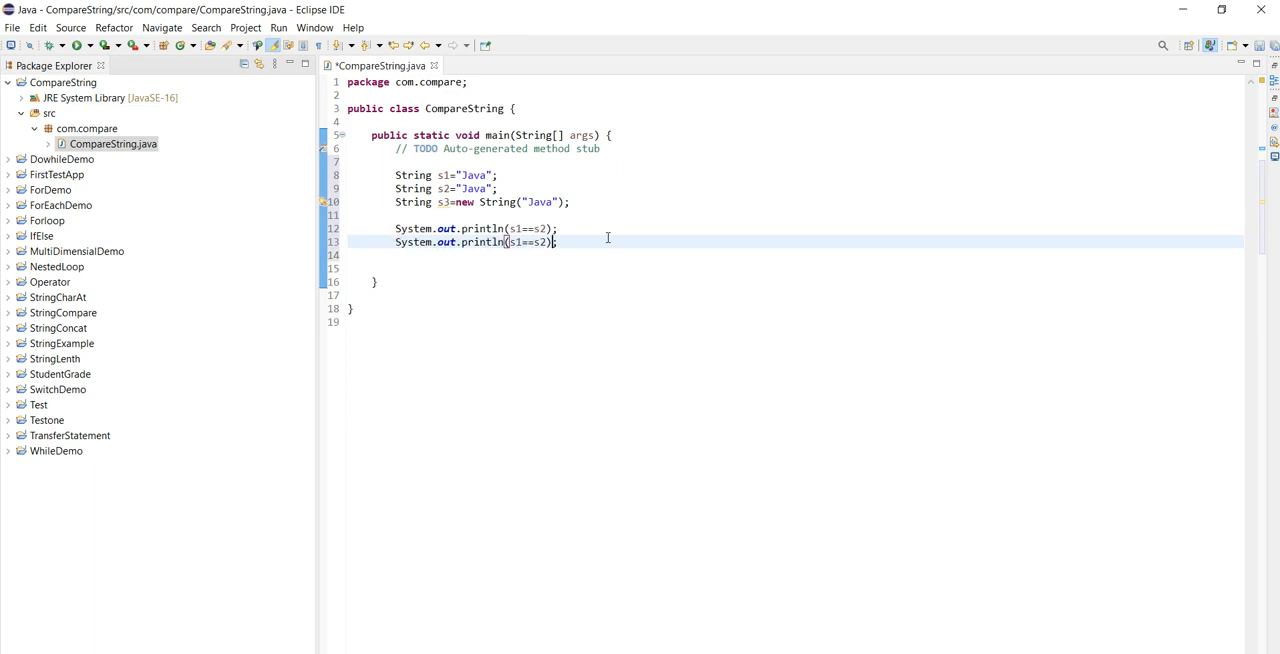
text(3)
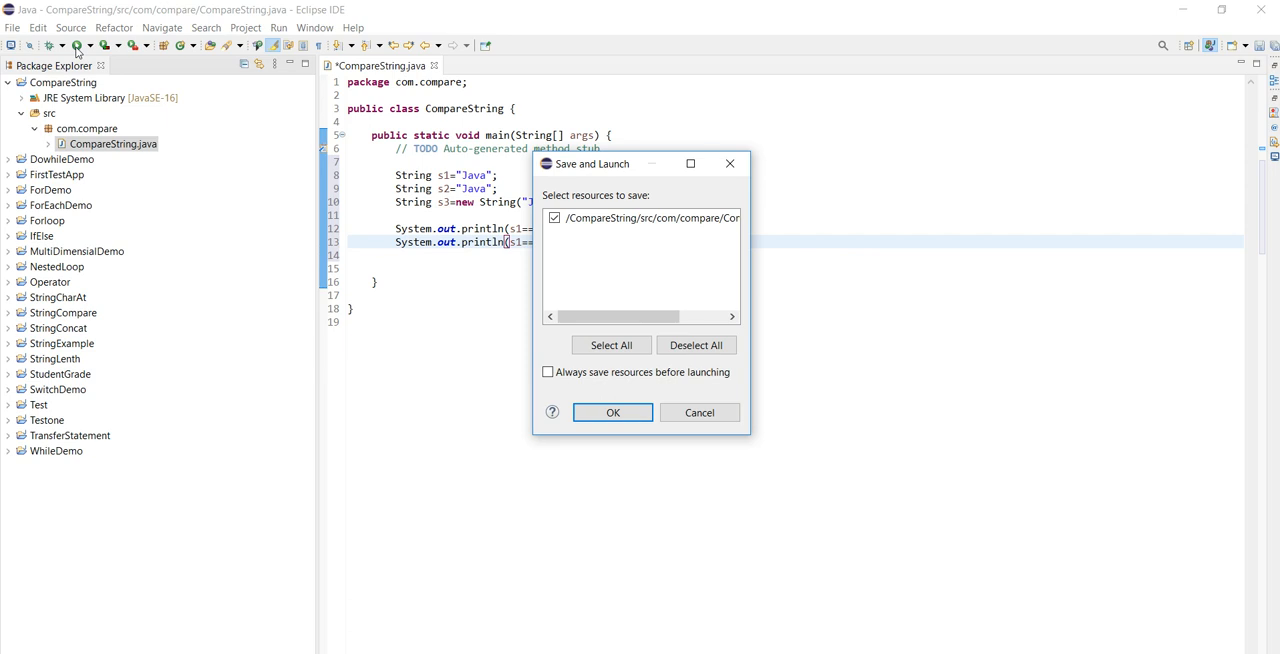
- Cancel the Save and Launch prompt without saving
click(613, 412)
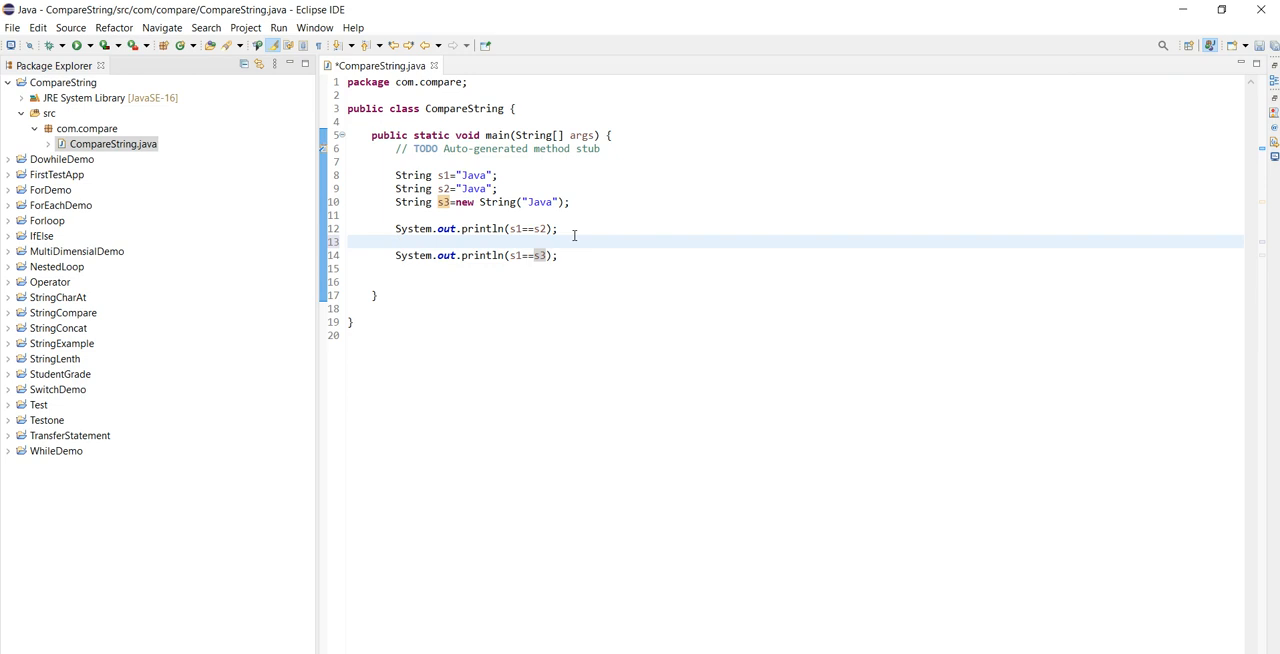
- Comment "//true because both refer to same instance" below the first print
text(//)
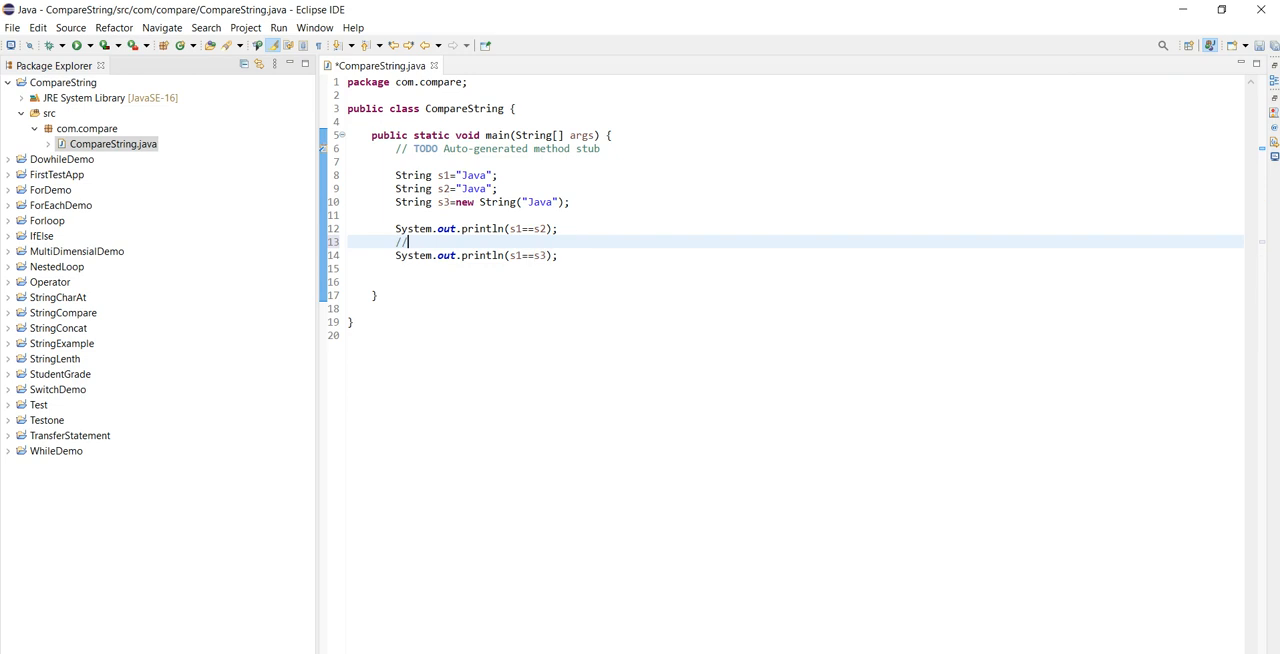
text(true)
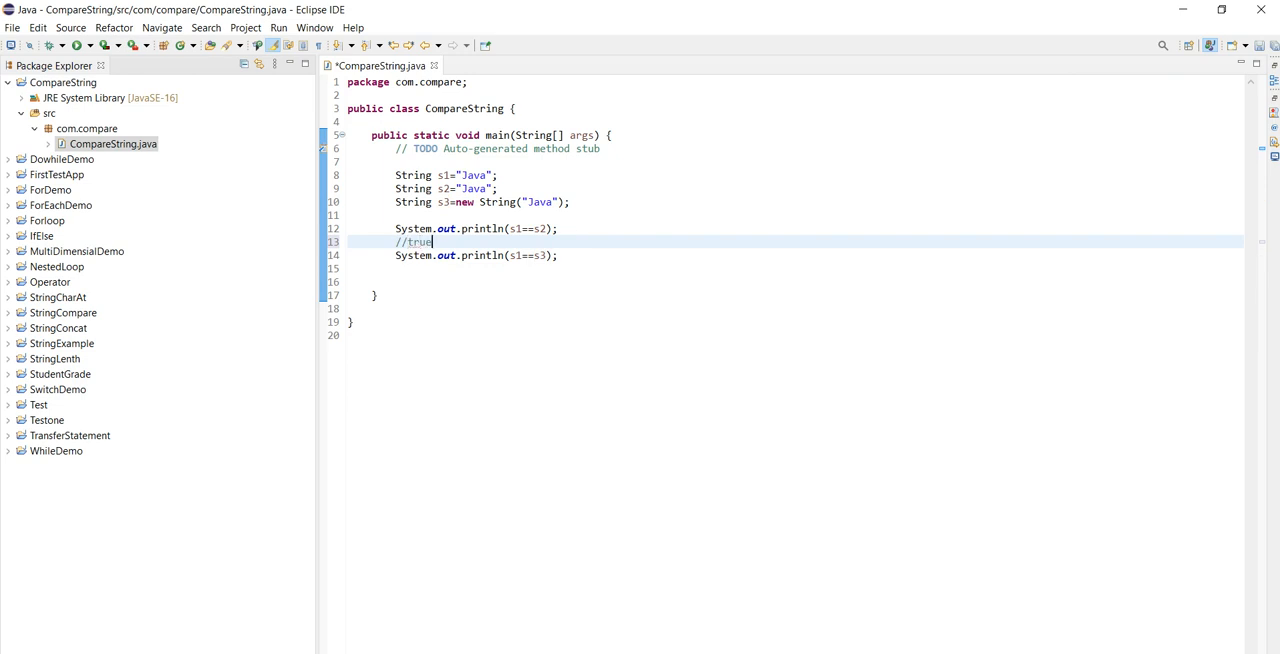
text(bec)
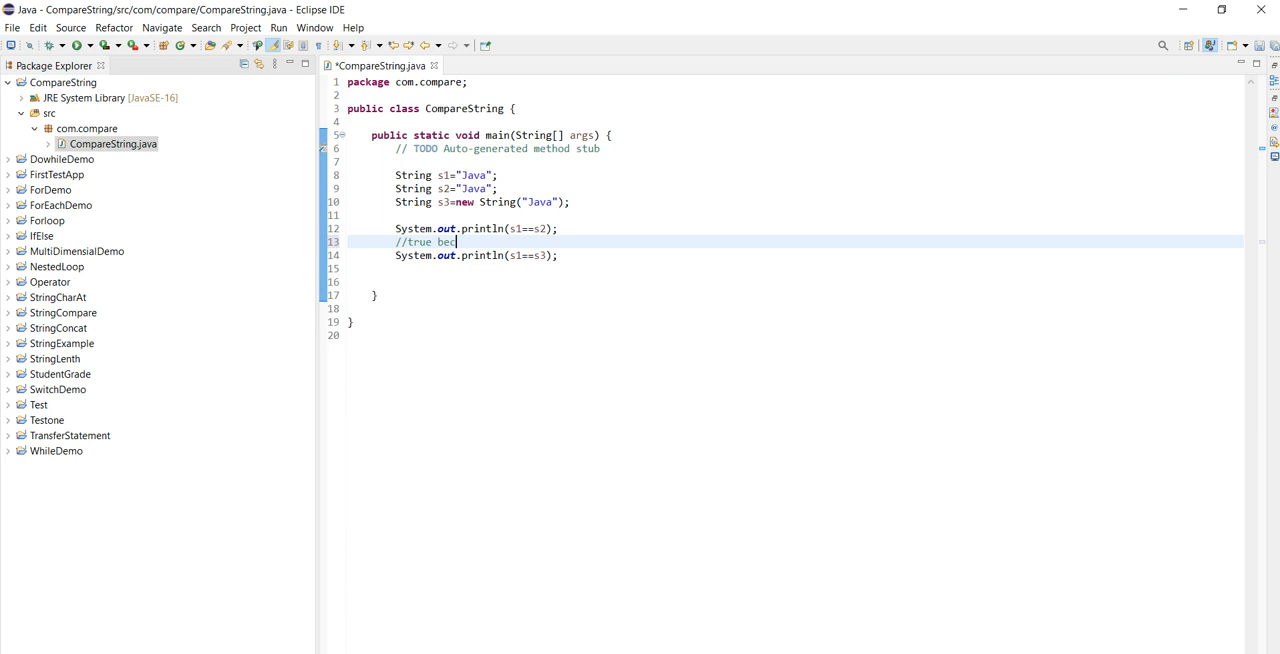
text(ause)
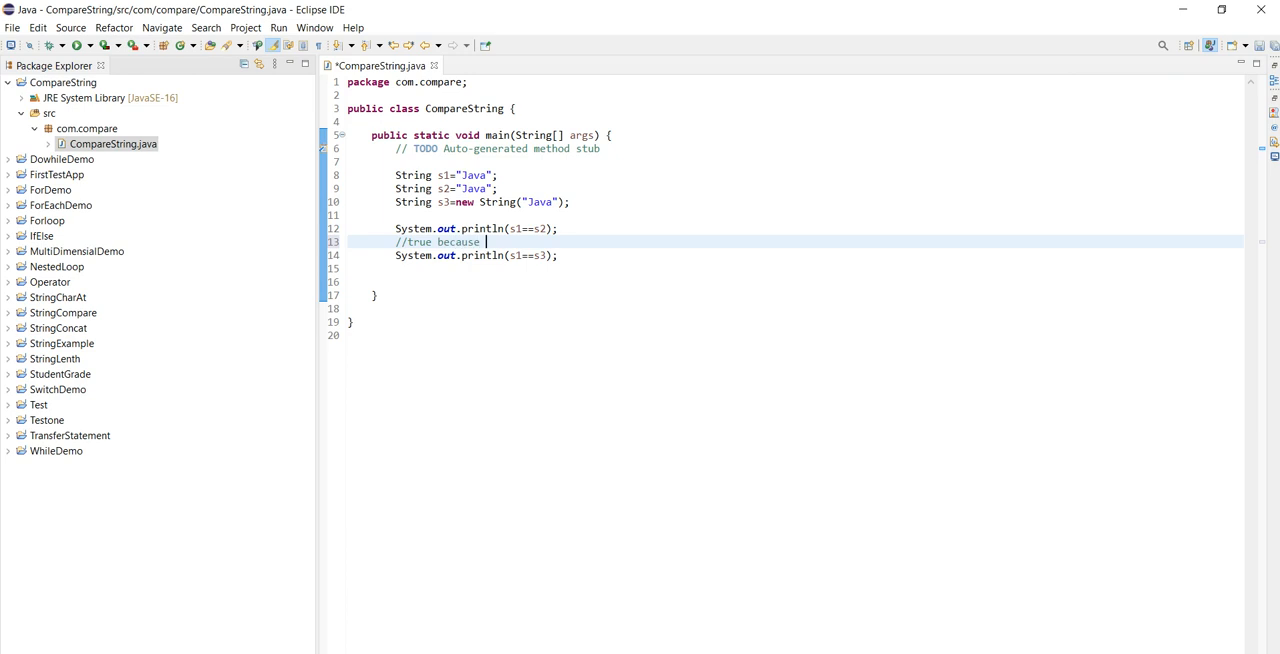
text(both refer)
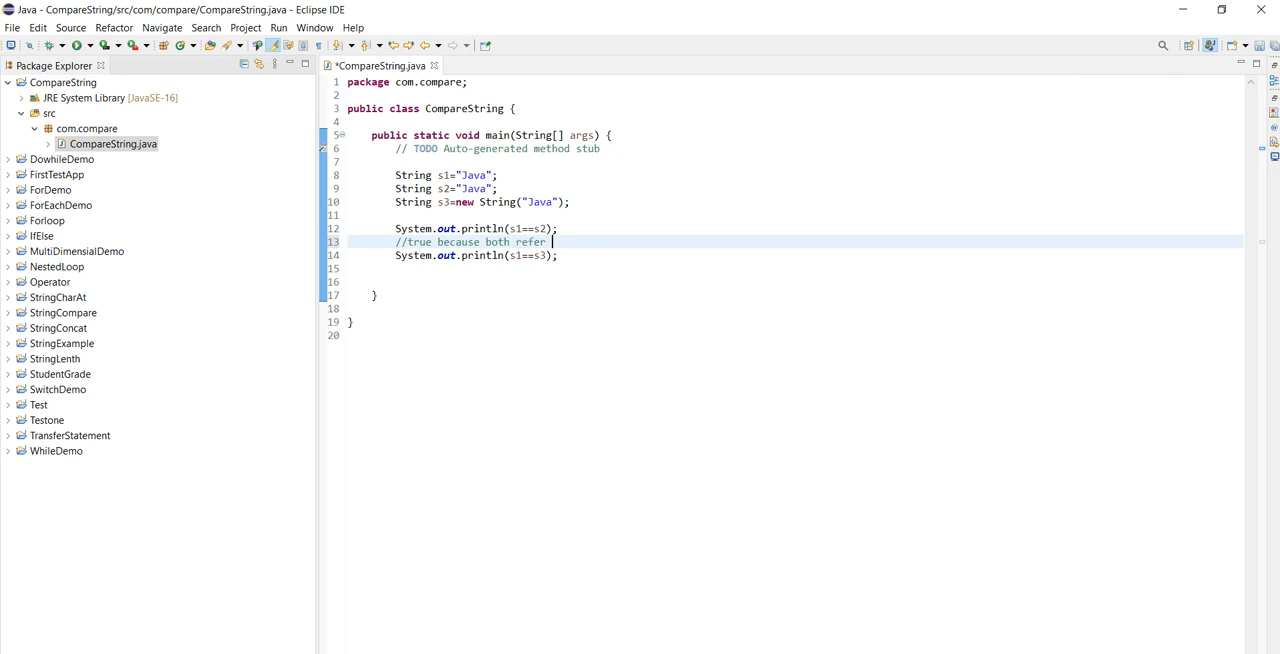
text(to same instance)
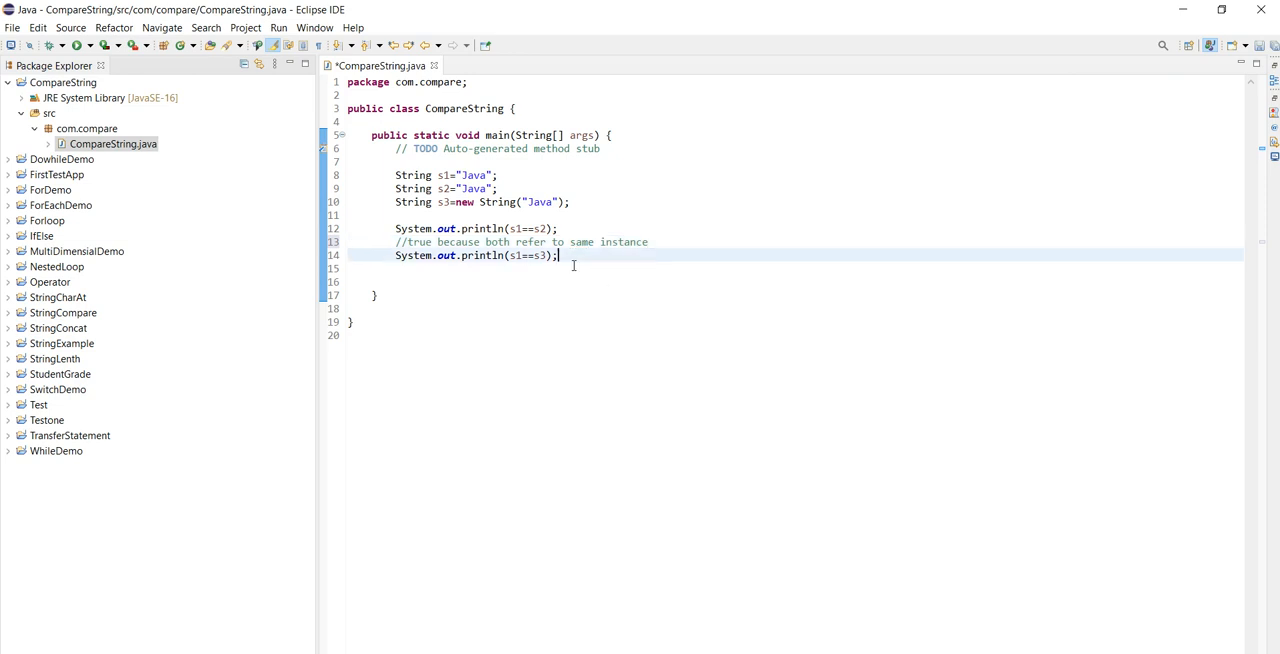
text(//)
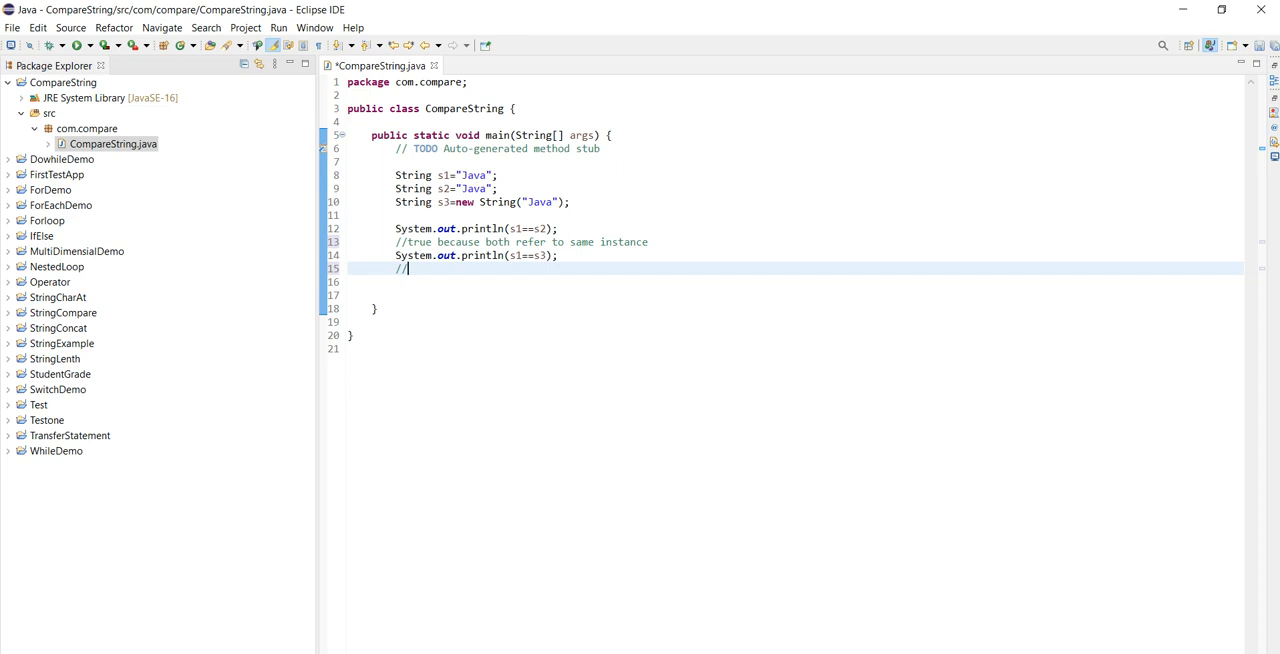
- Comment "false because s3 refers to instance created in nonpool" below the s1==s3 print
text(a)
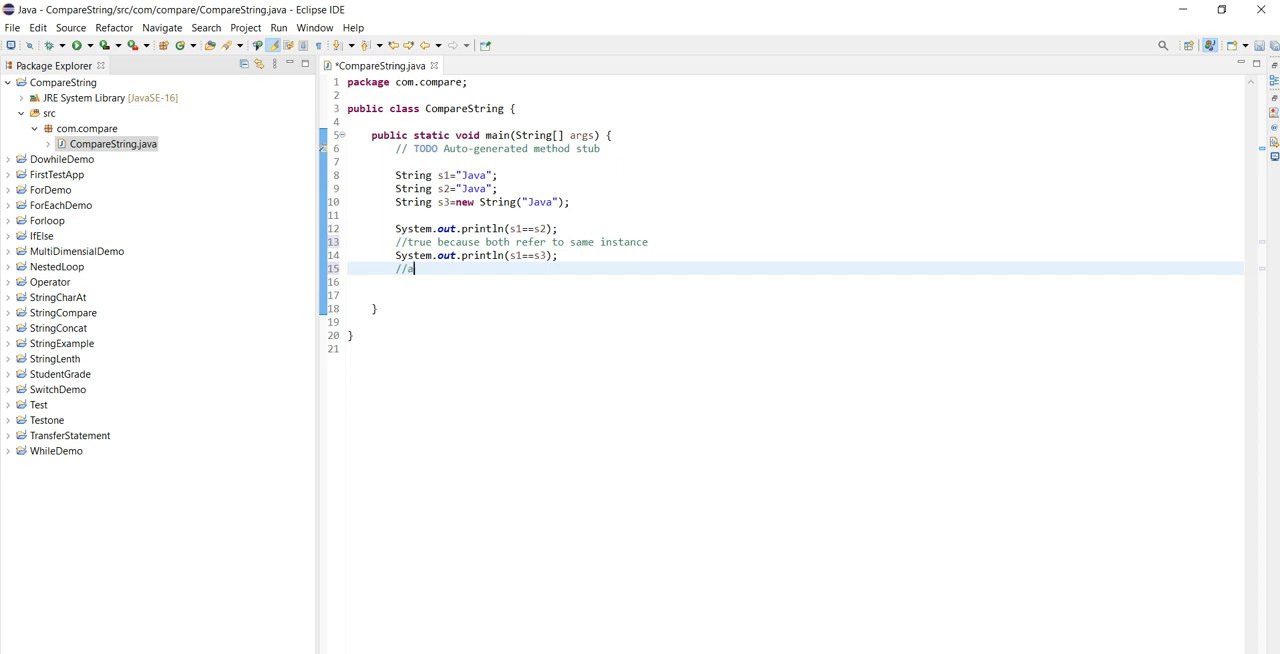
text(al)
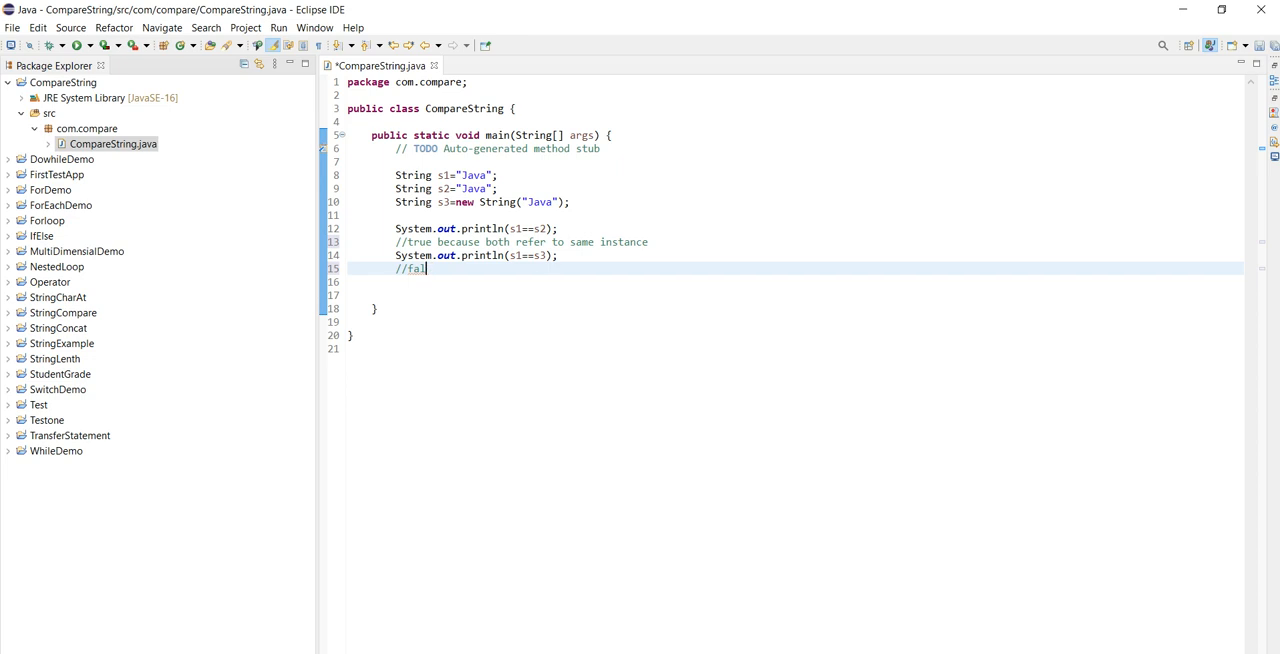
text(se)
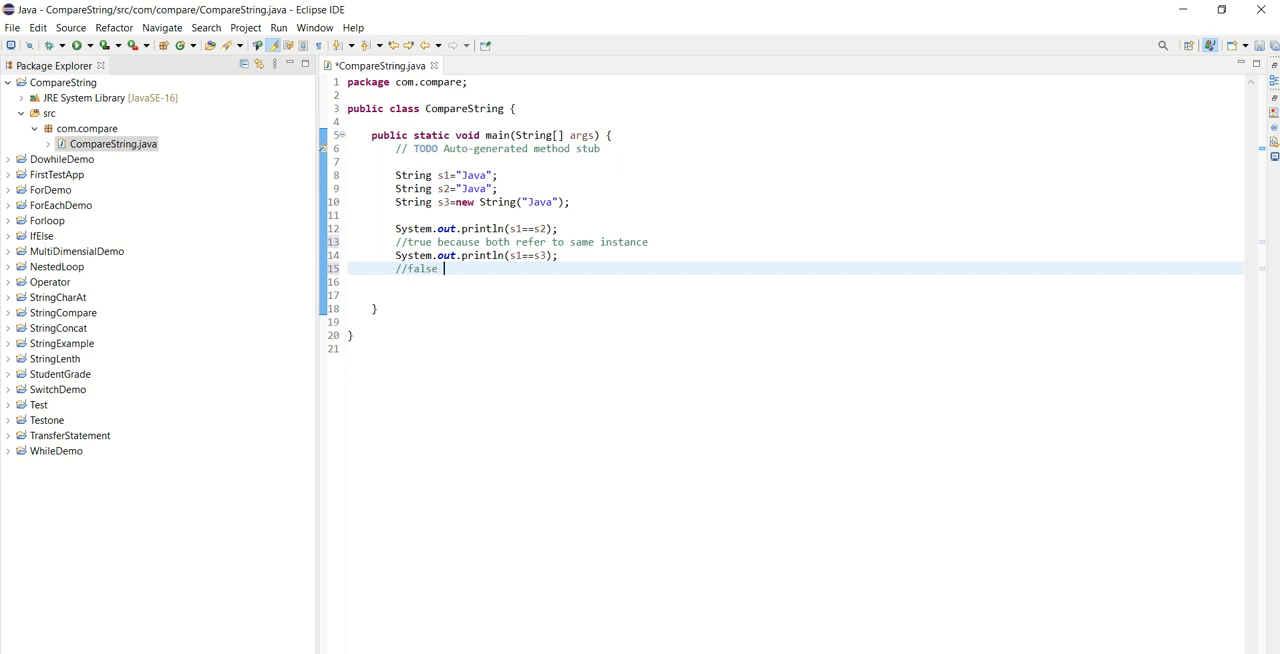
text(necu)
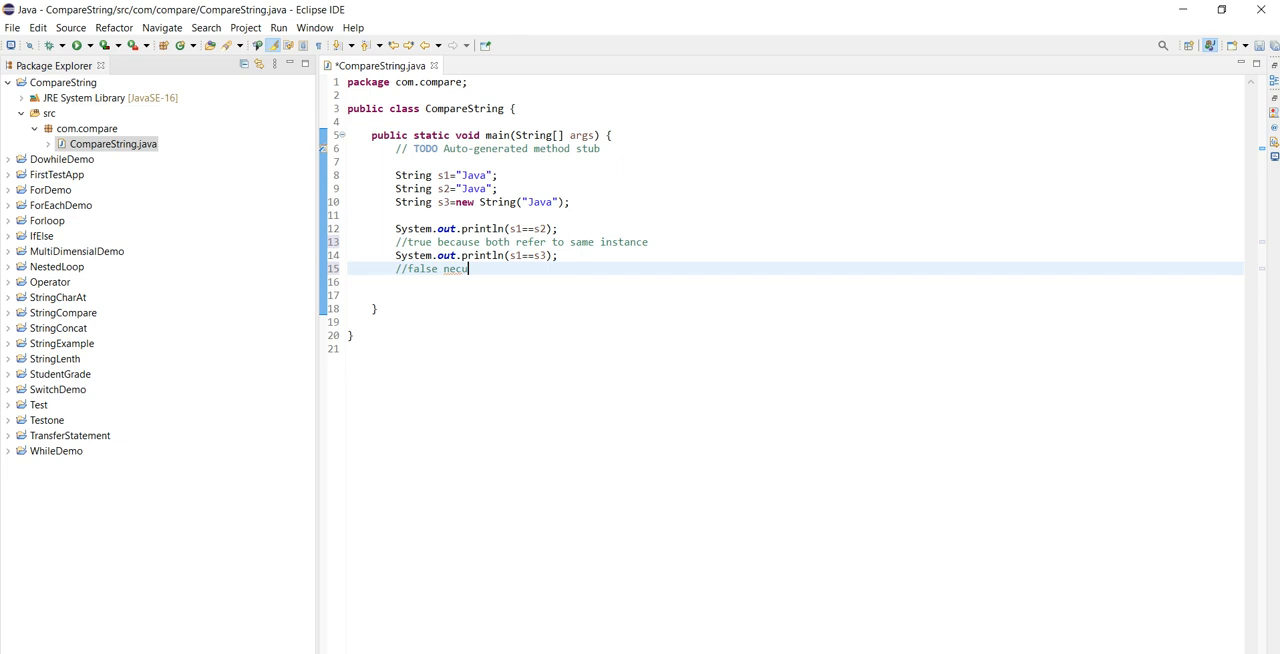
text(ase s3)
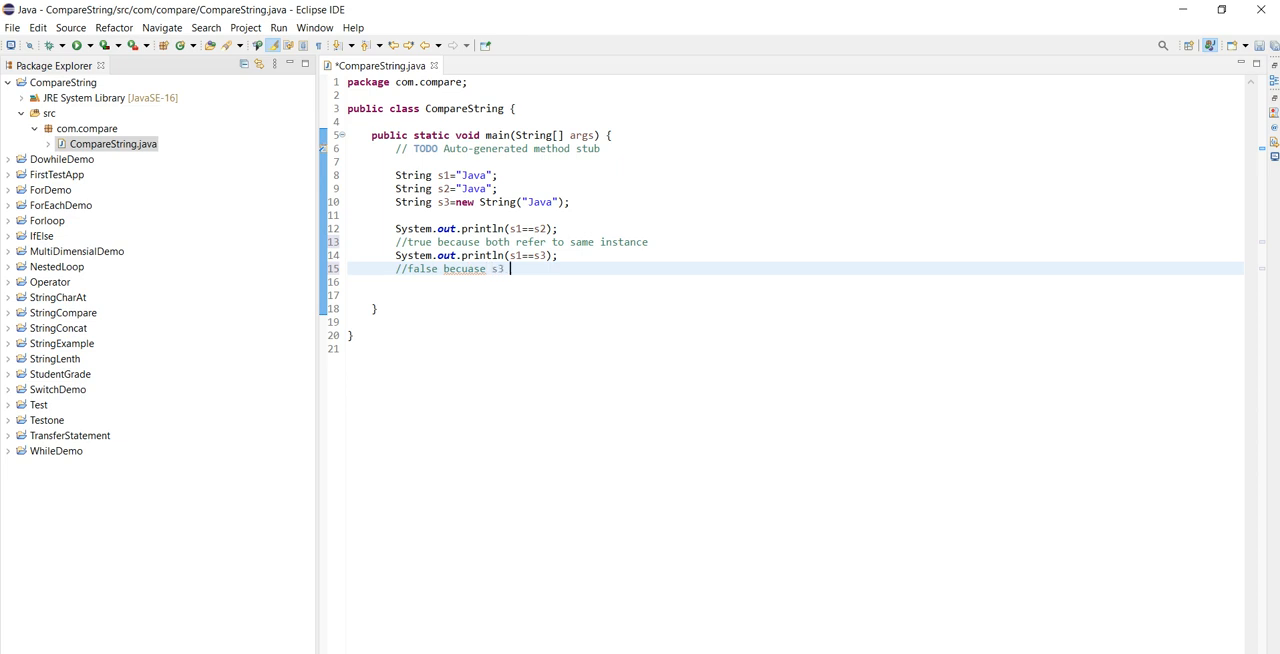
text(refers)
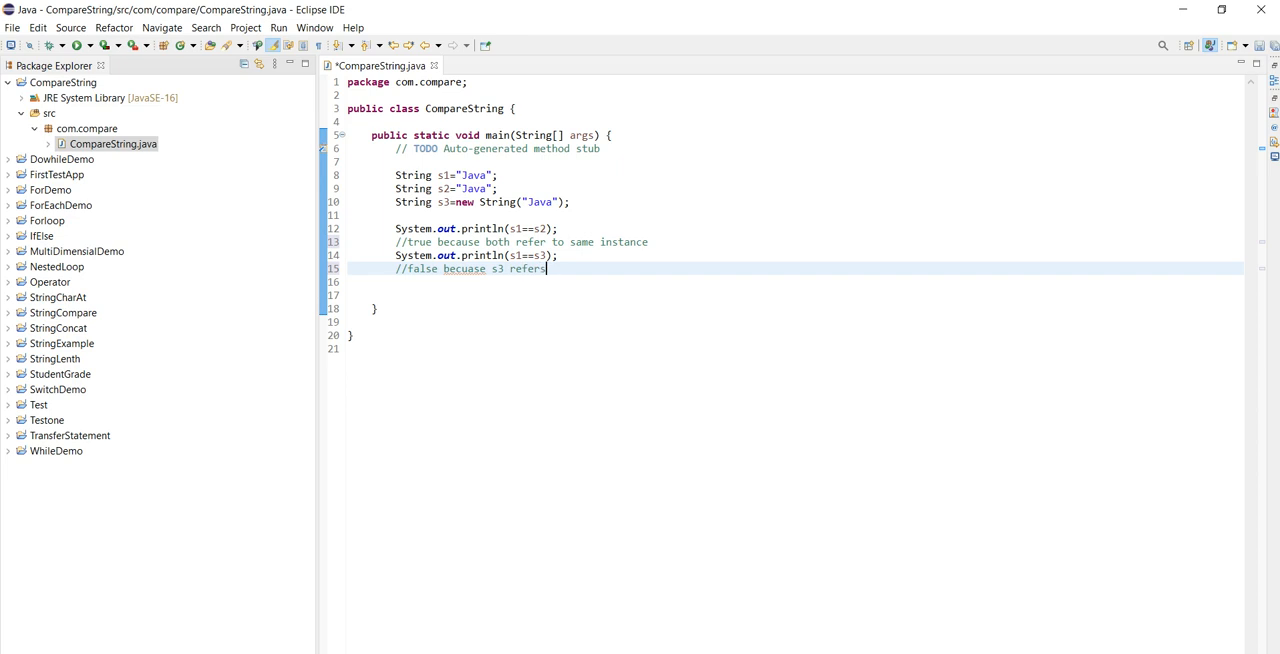
text(tp)
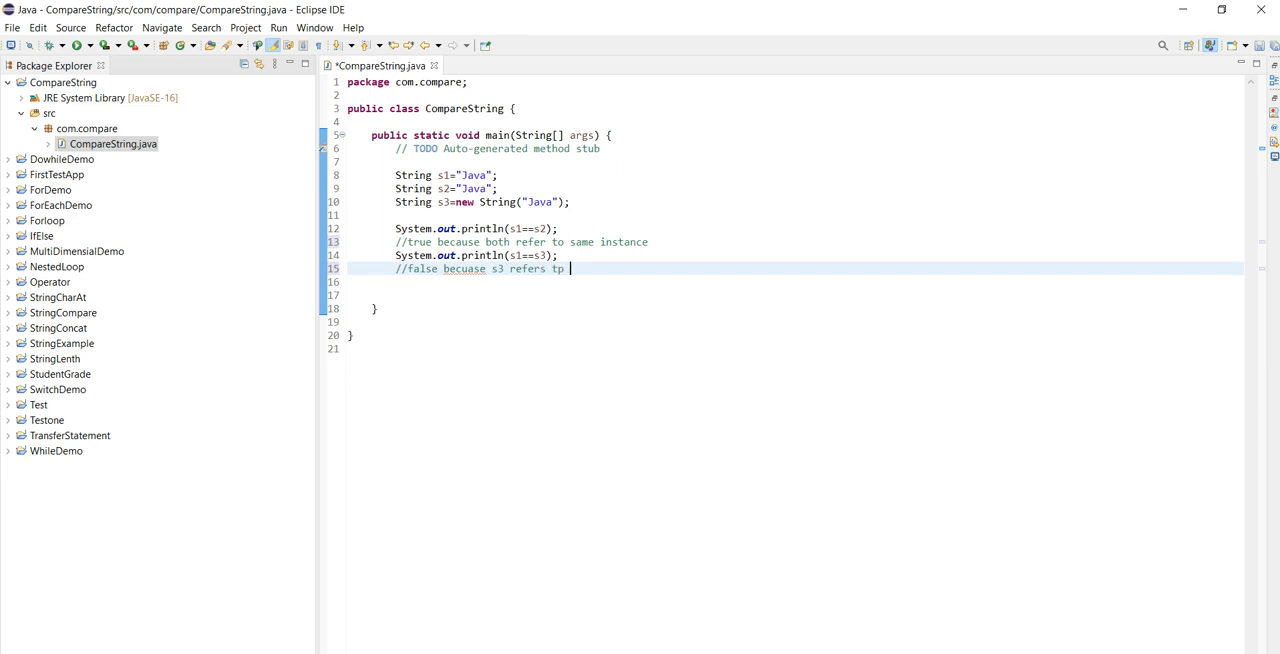
text(insta)
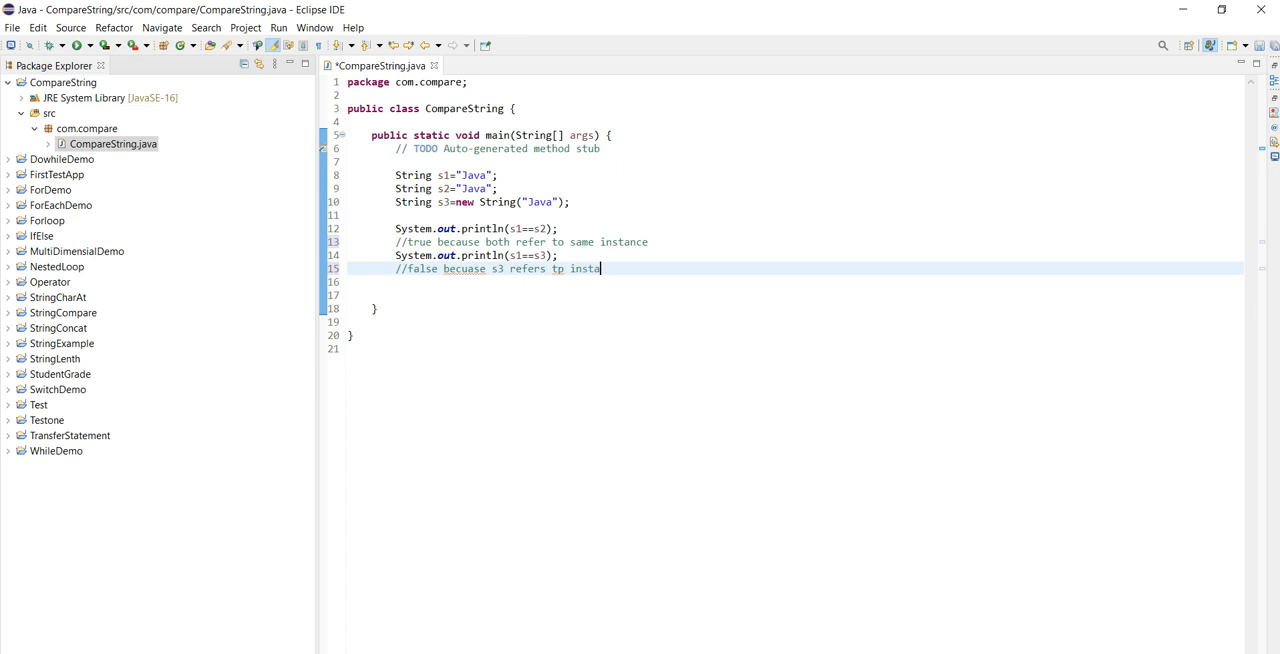
text(cre)
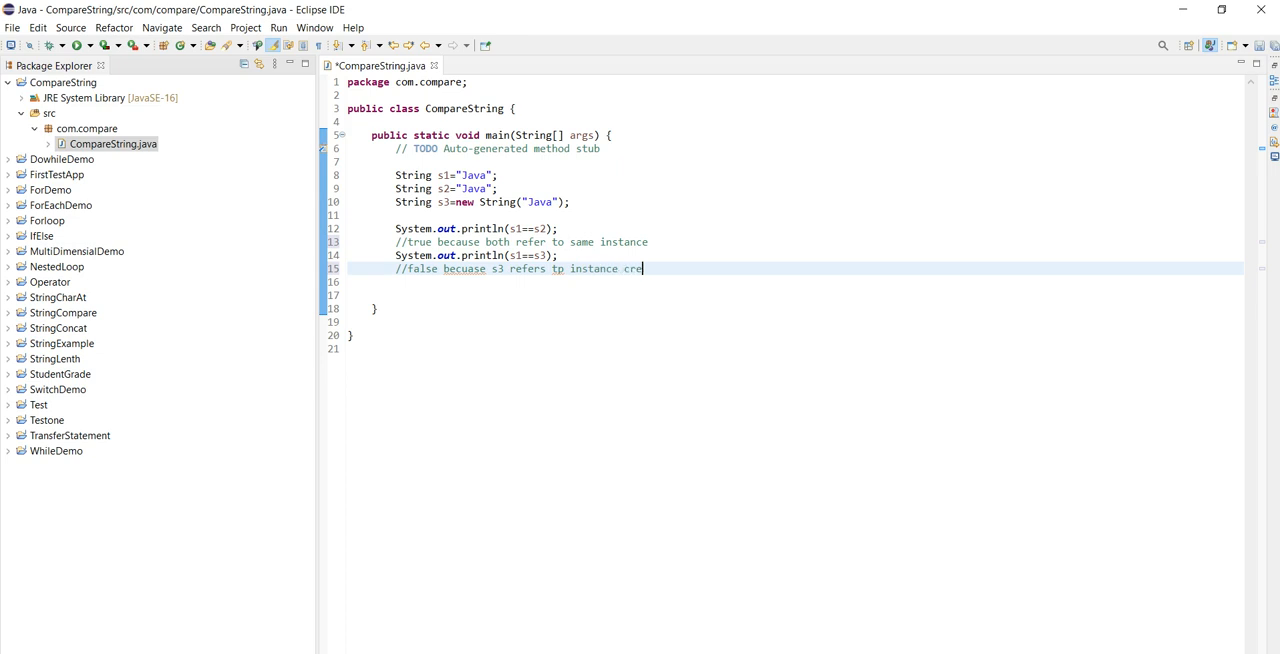
text(ated)
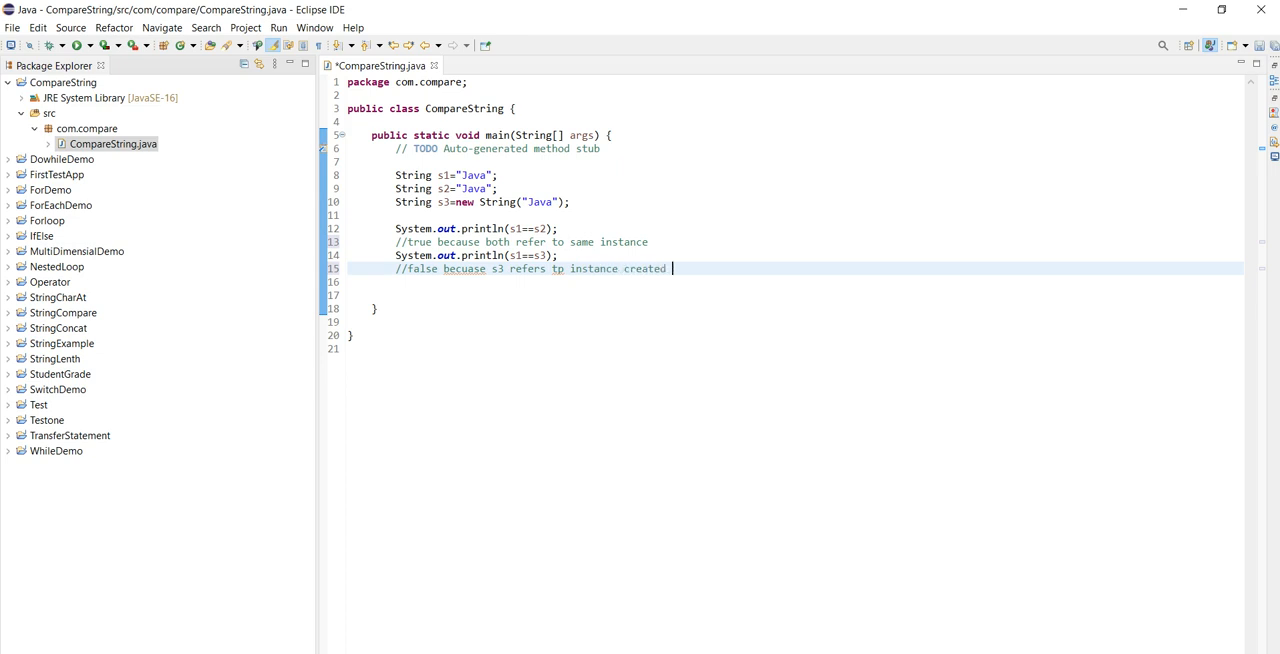
text(in nonpo)
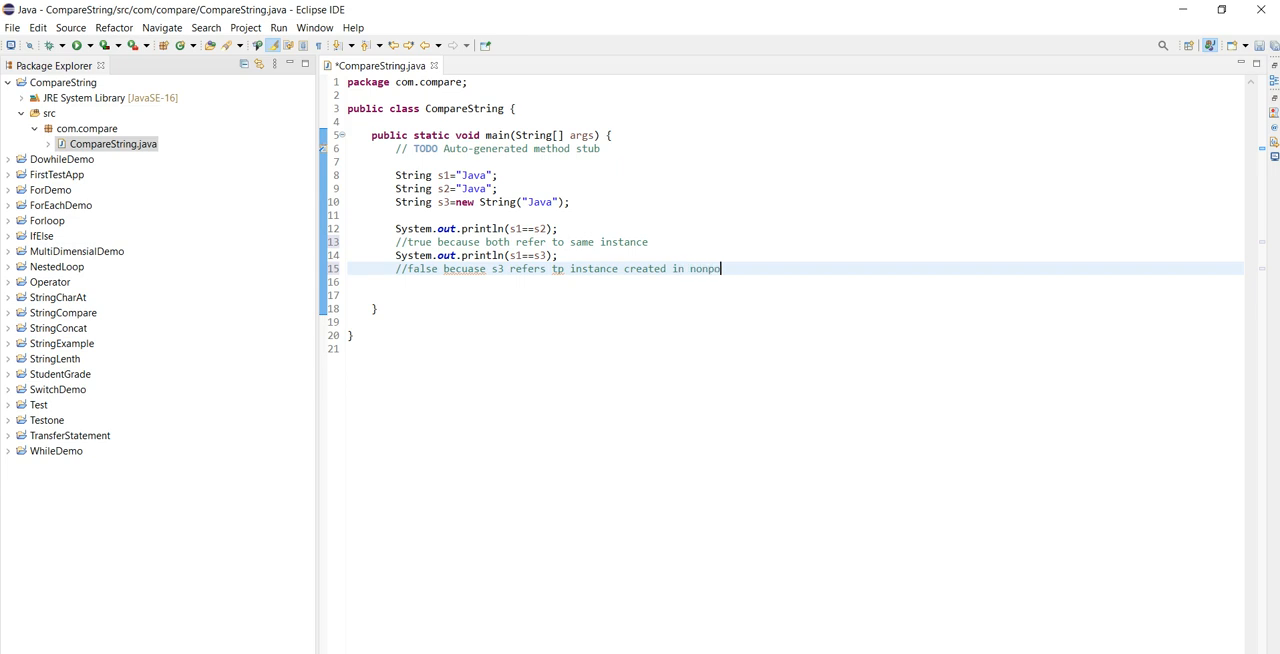
text(l)
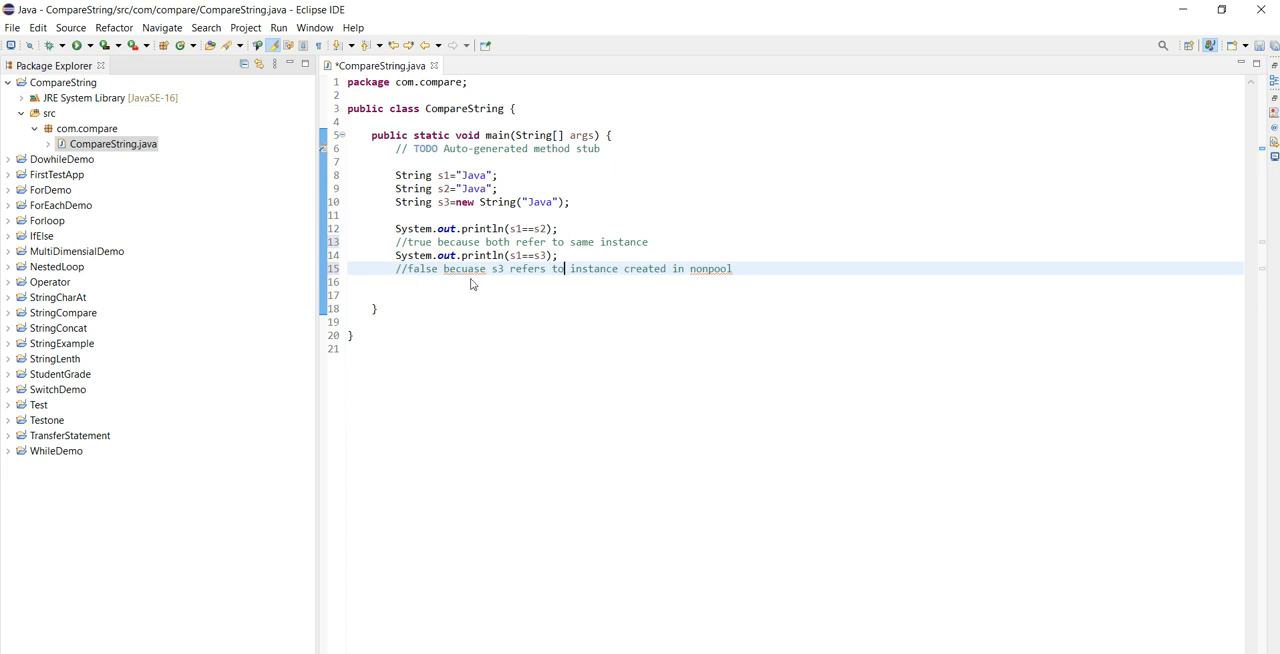
right_click(470, 272)
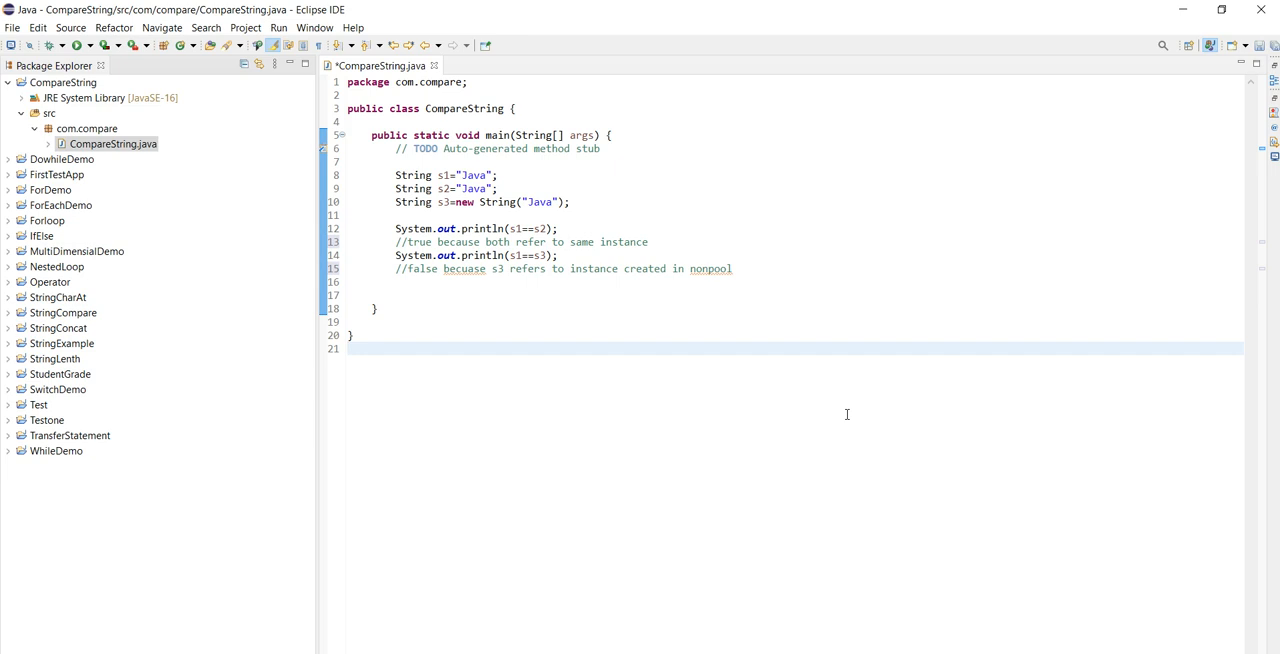
click(348, 348)
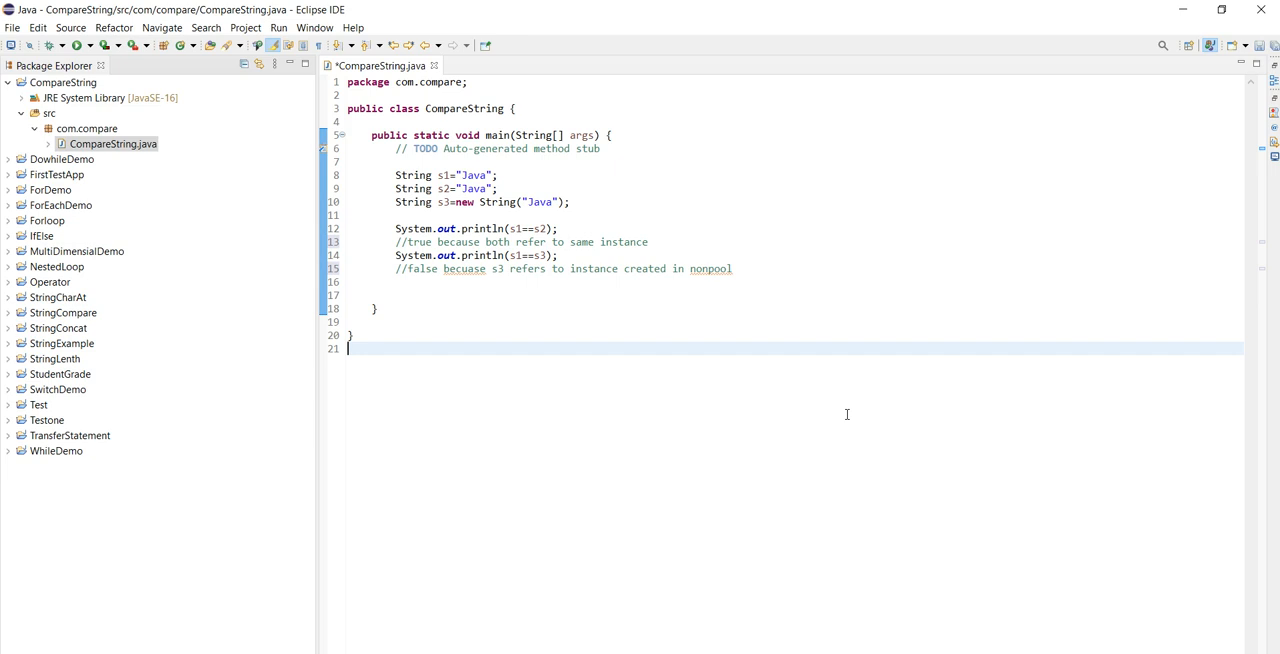
mouse_move(829, 539)
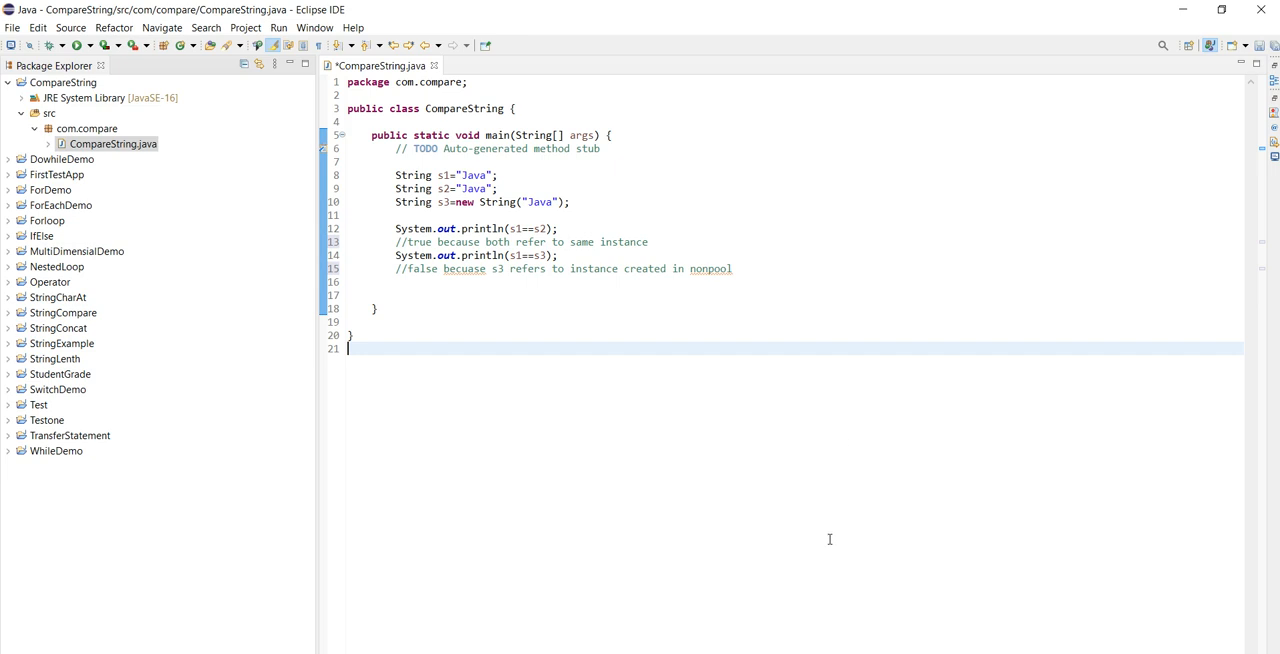